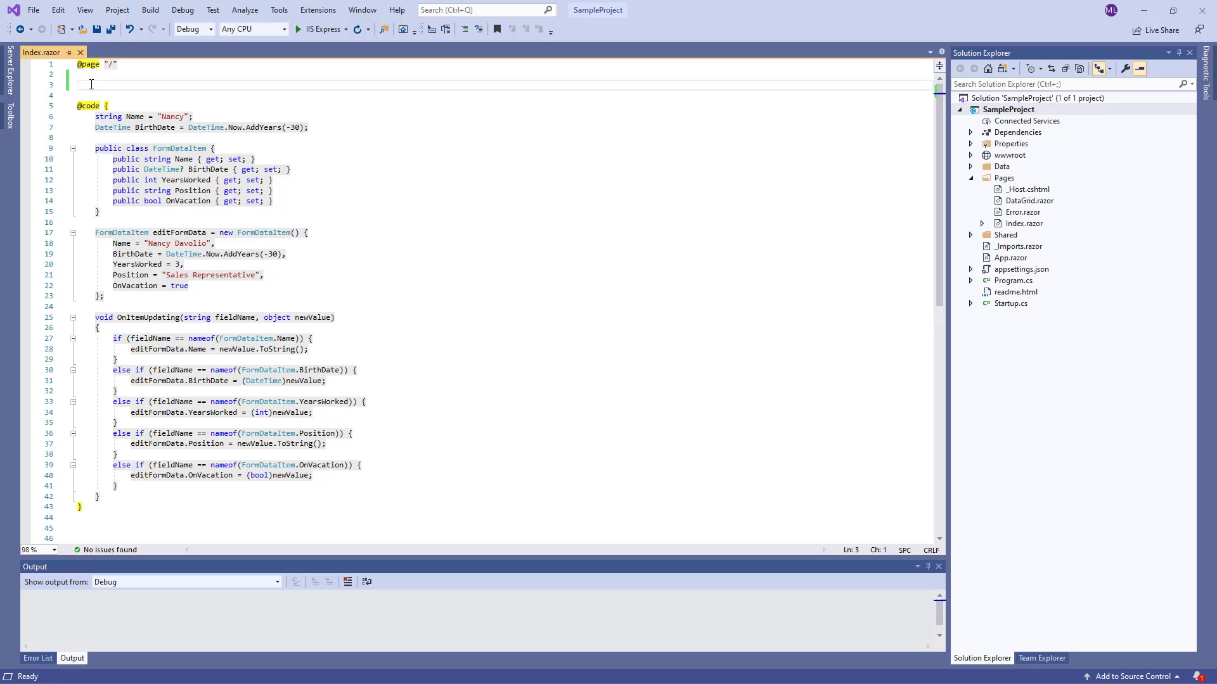
Insert a DxFormLayout containing a DxFormLayoutItem with a blank line inside
type("<DxFormLayout>")
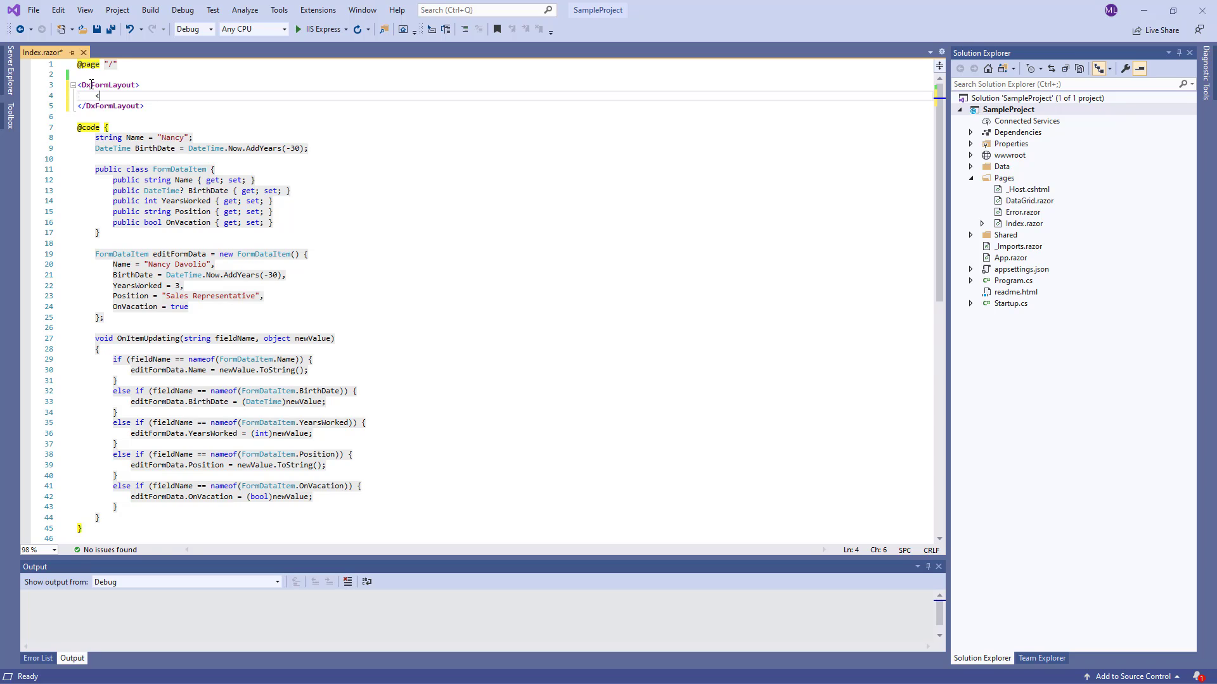
type("DxForm")
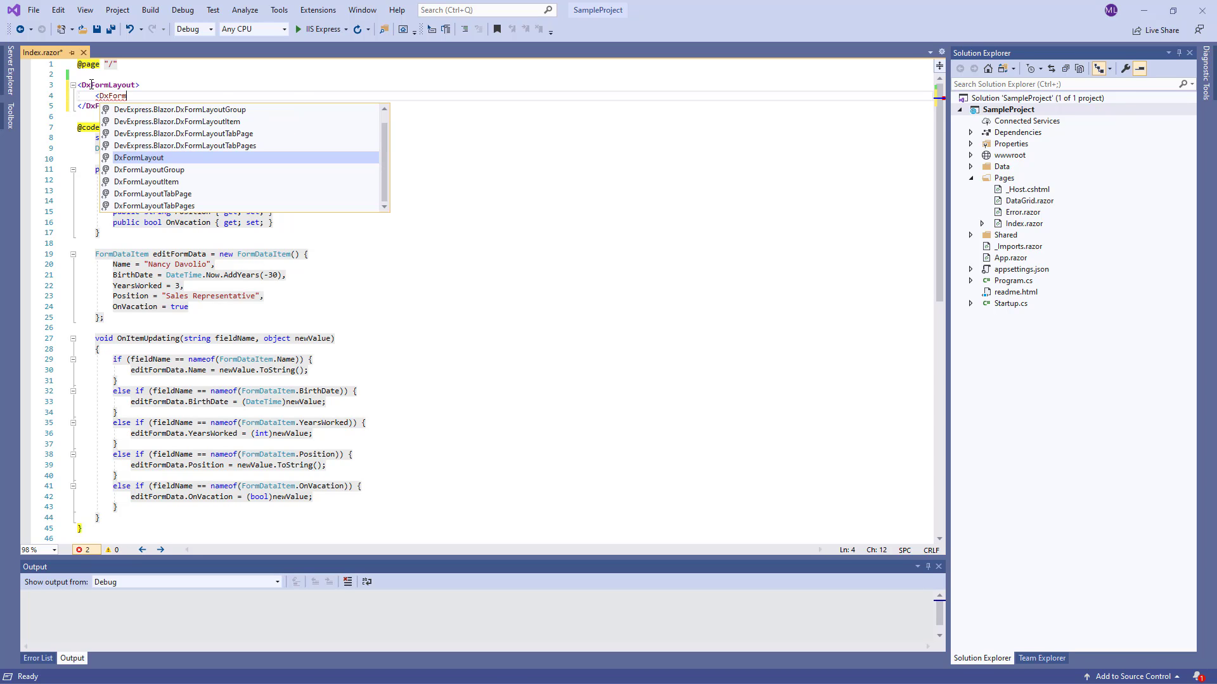
key("Tab")
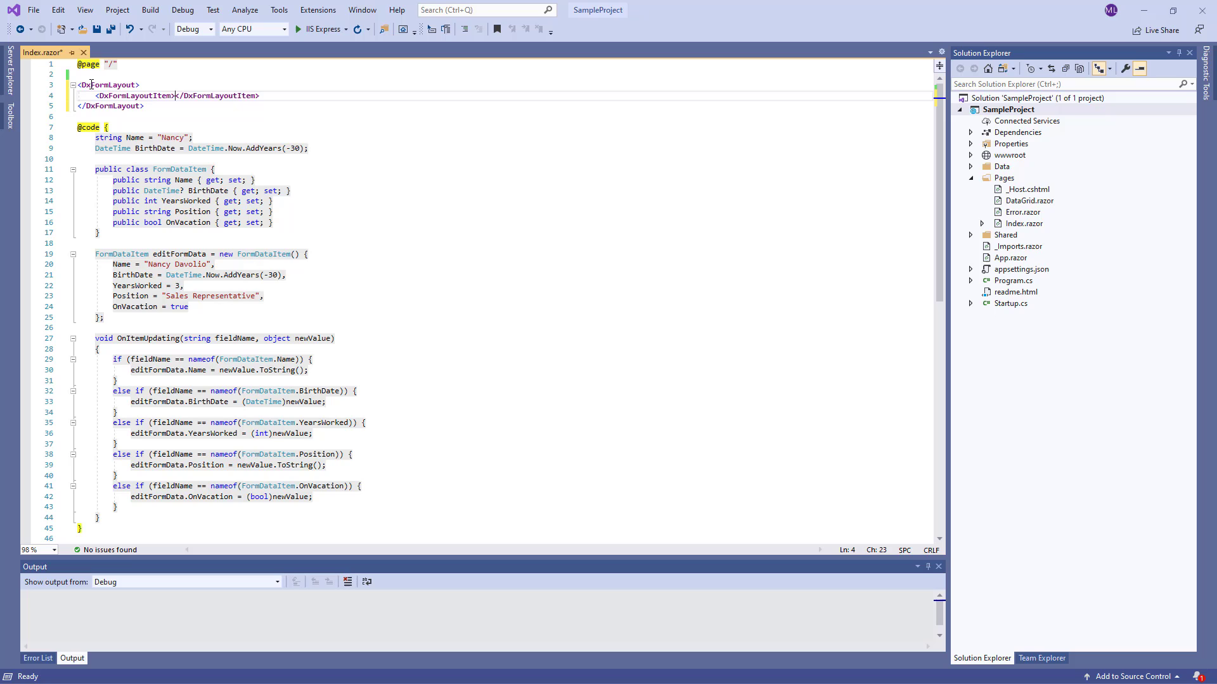
key("Enter")
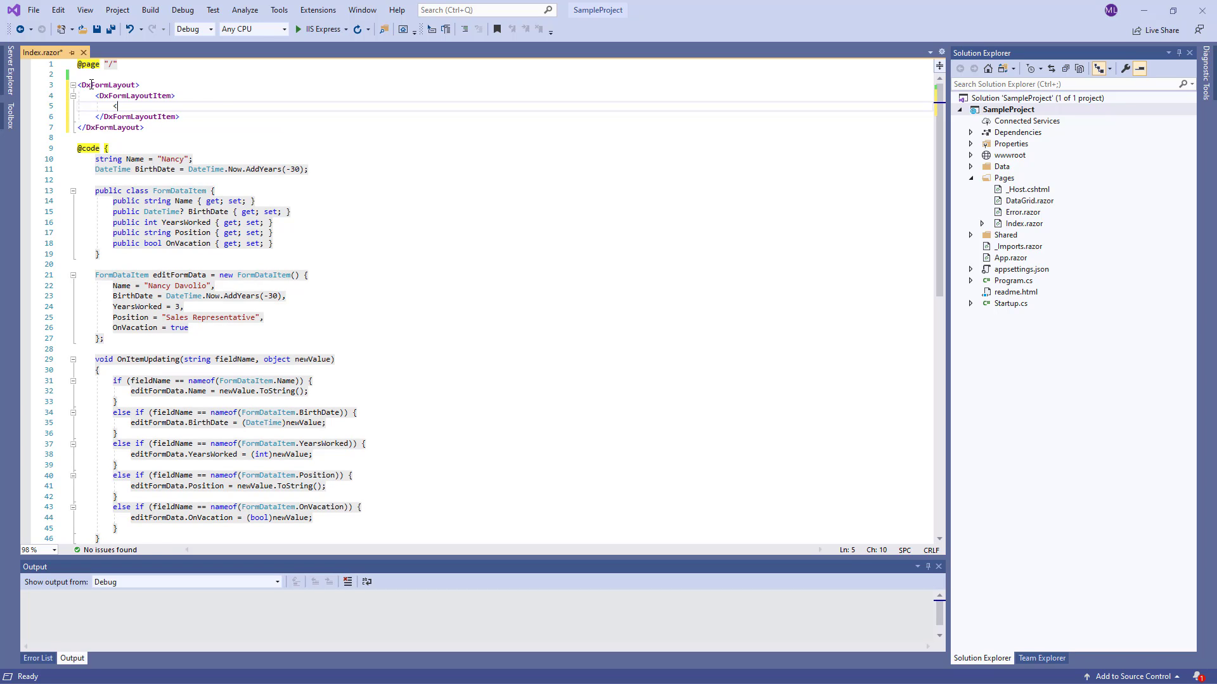
Template the item with a DxTextBox bound to Name and caption it 'Name:'
type("Template>")
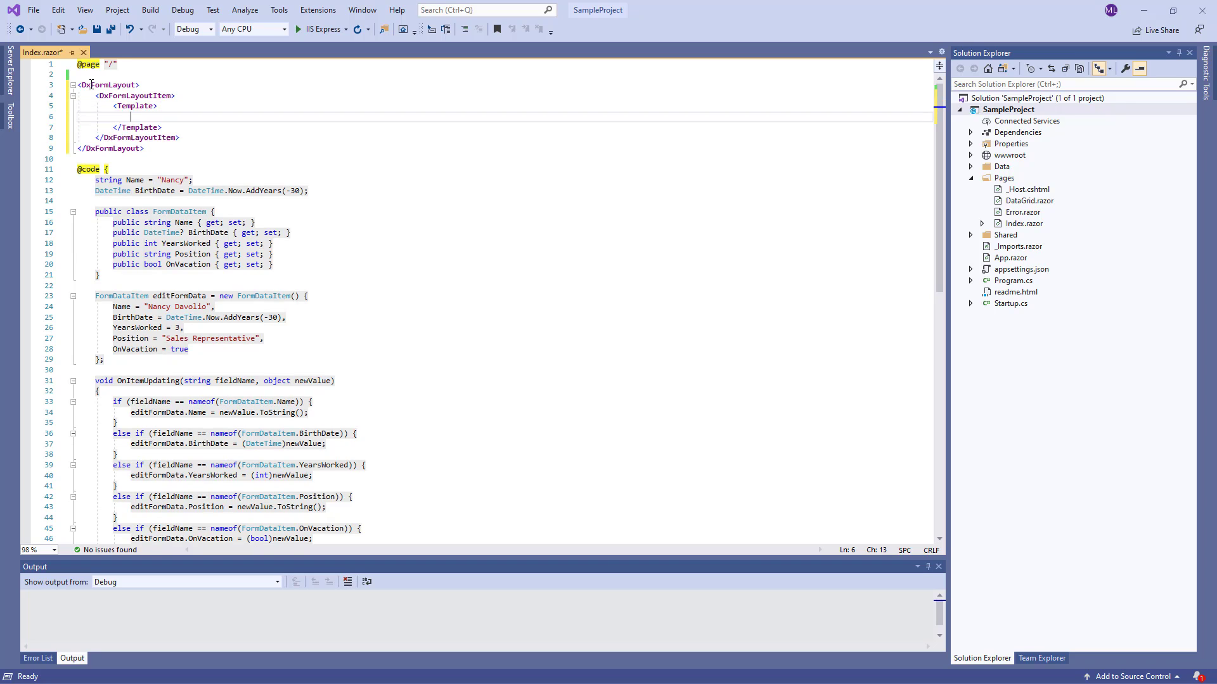
type("<Dx")
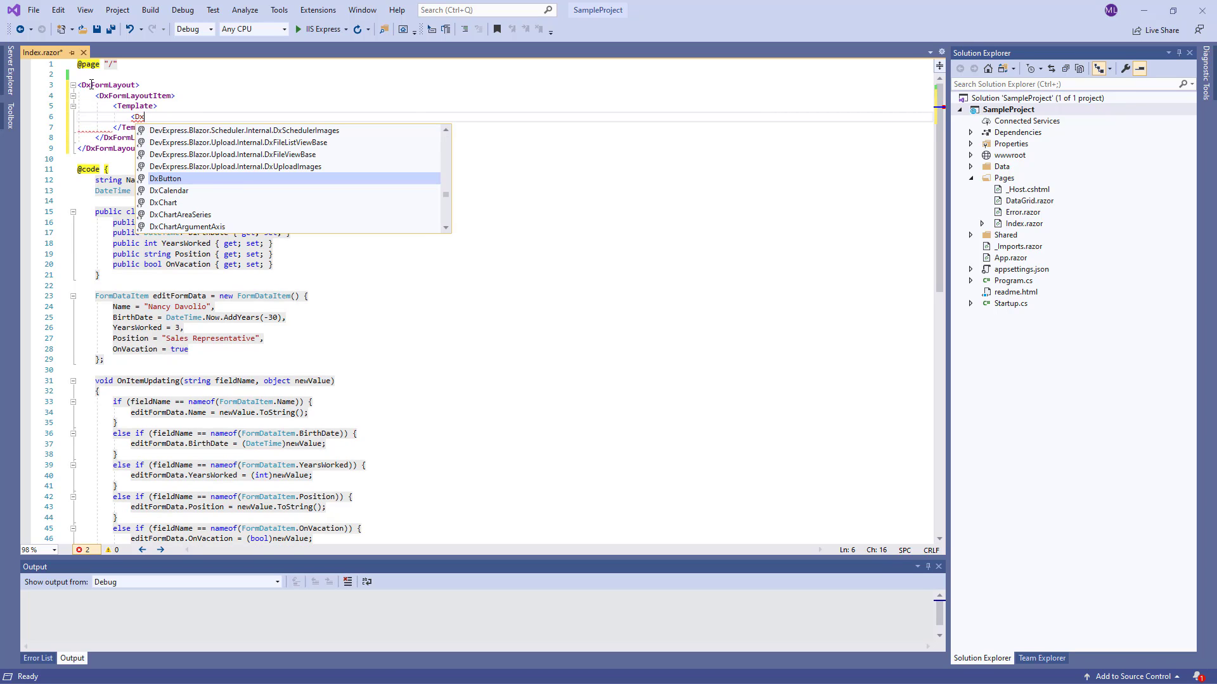
type("DxTextBox>")
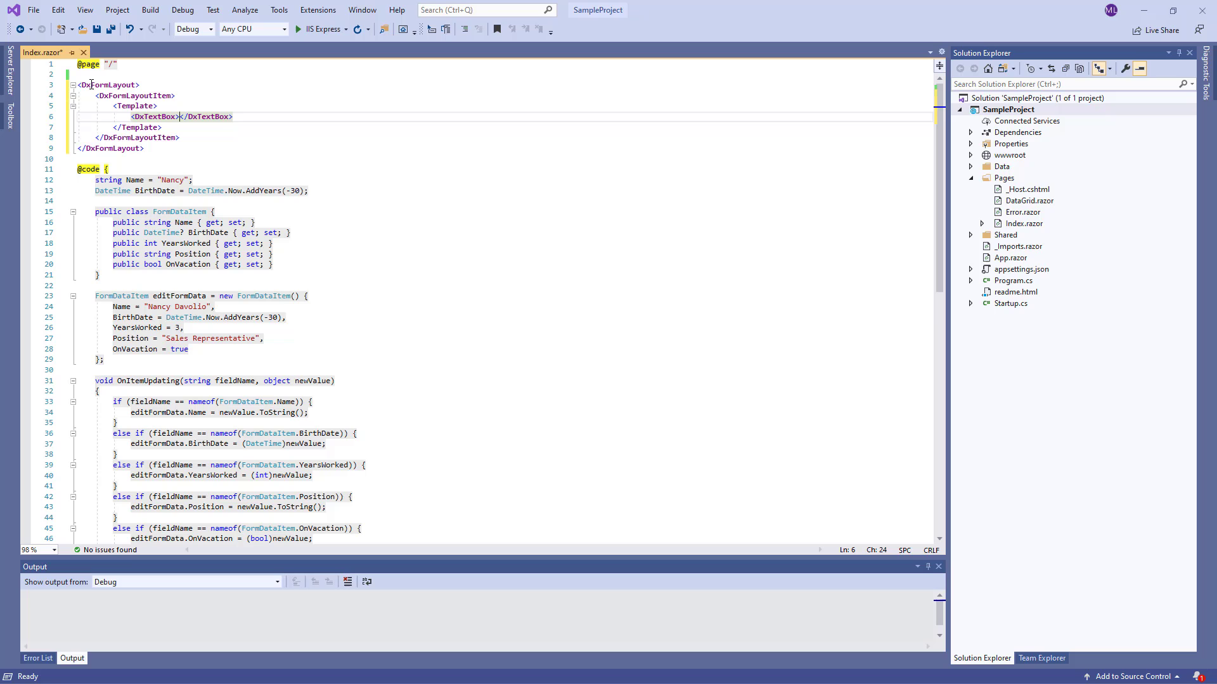
type("@bind-Text")
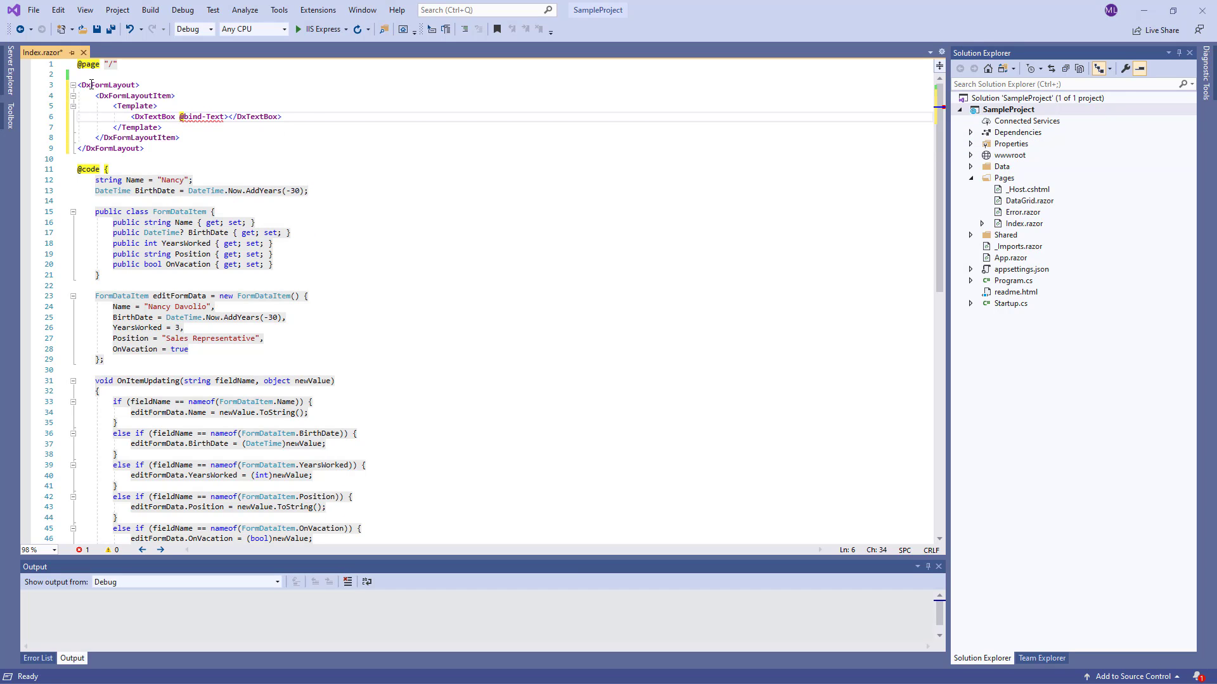
type("\"")
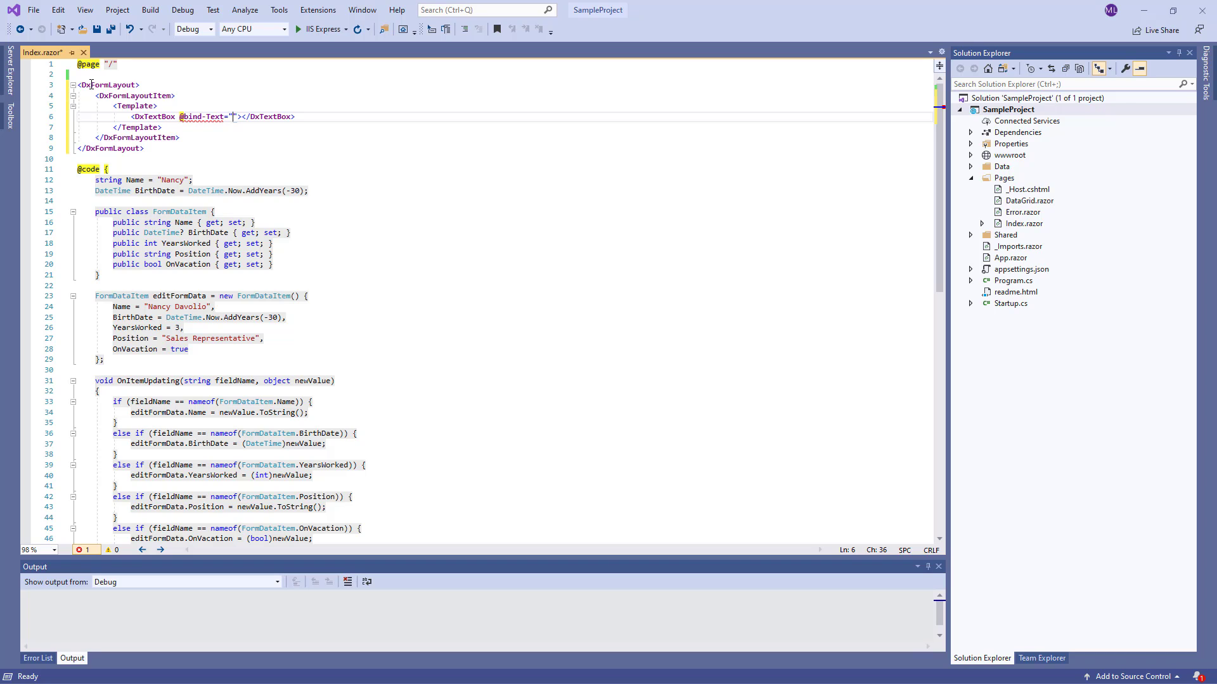
type("Name")
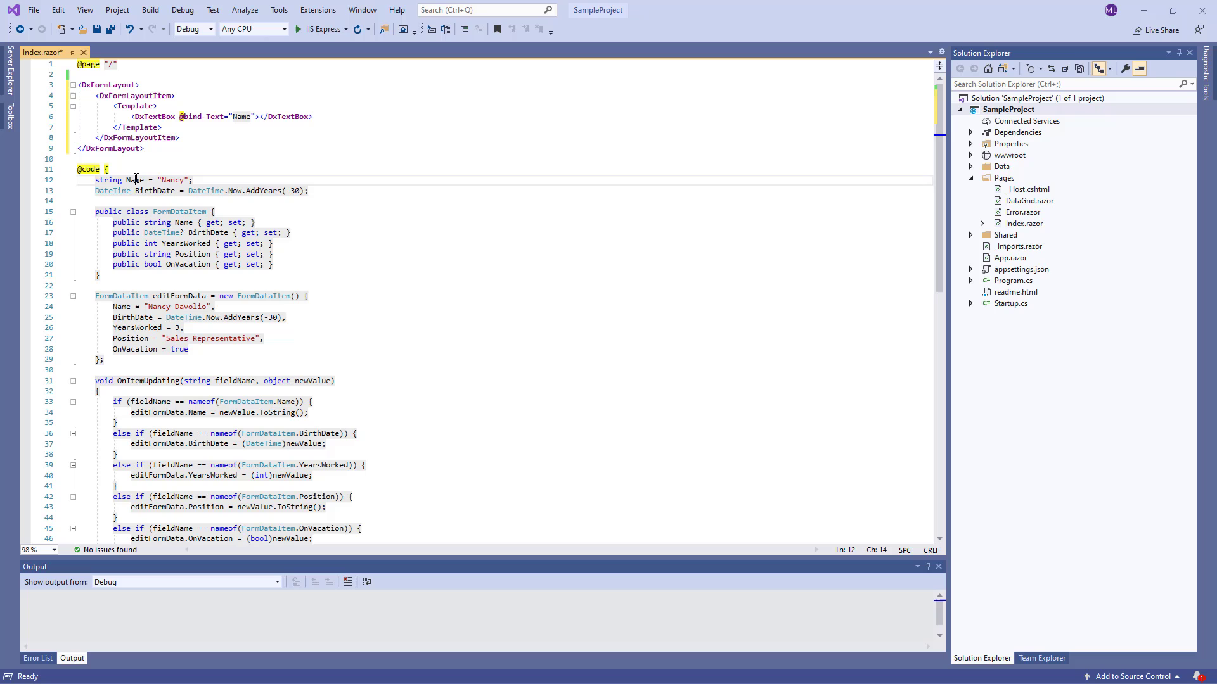
left_click(175, 96)
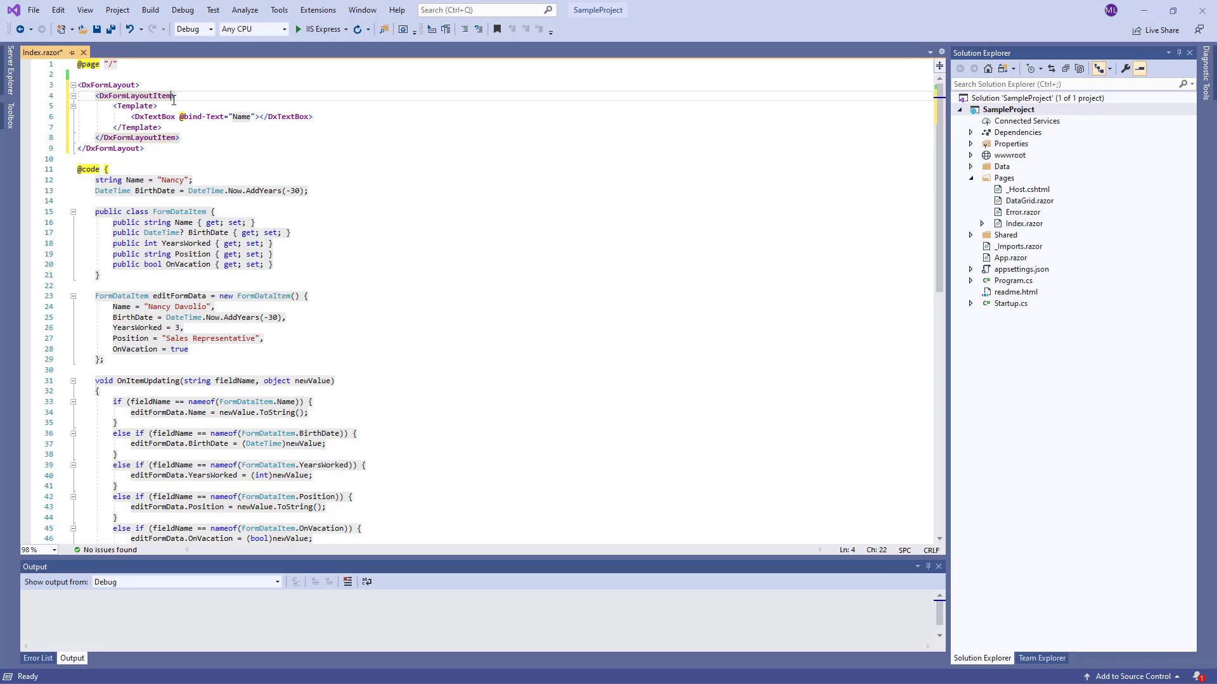
type("Caption=\"N\"")
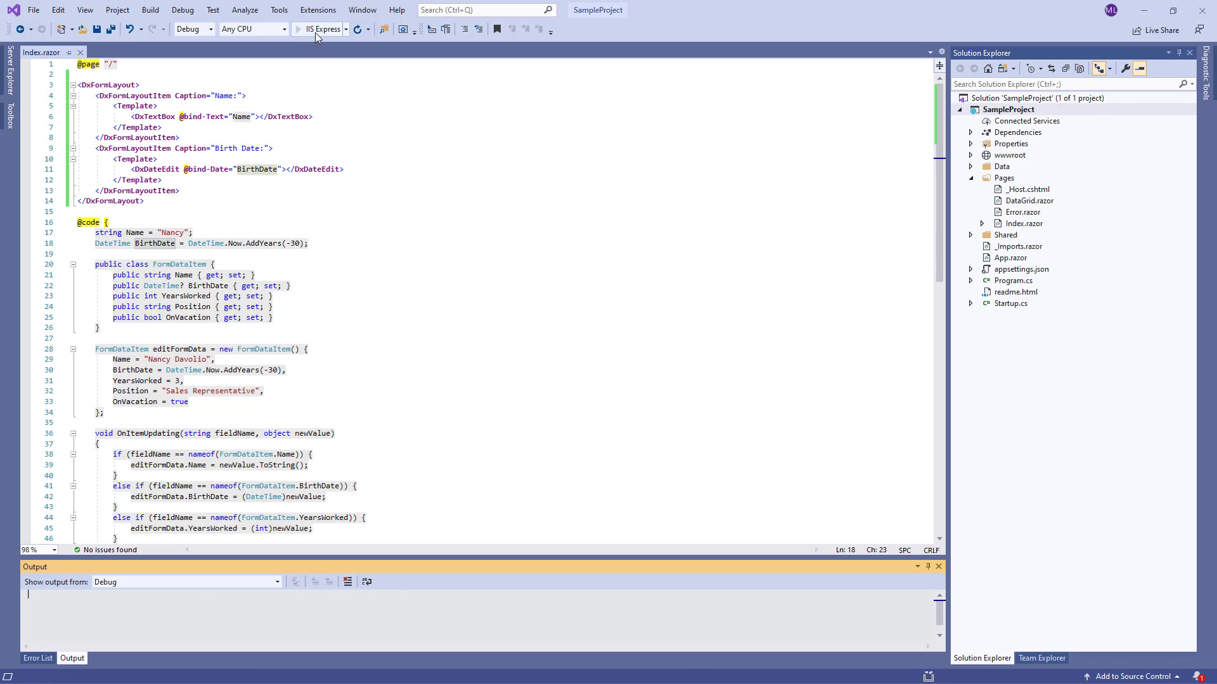
Run SampleProject under IIS Express to preview the form, then stop debugging
left_click(298, 29)
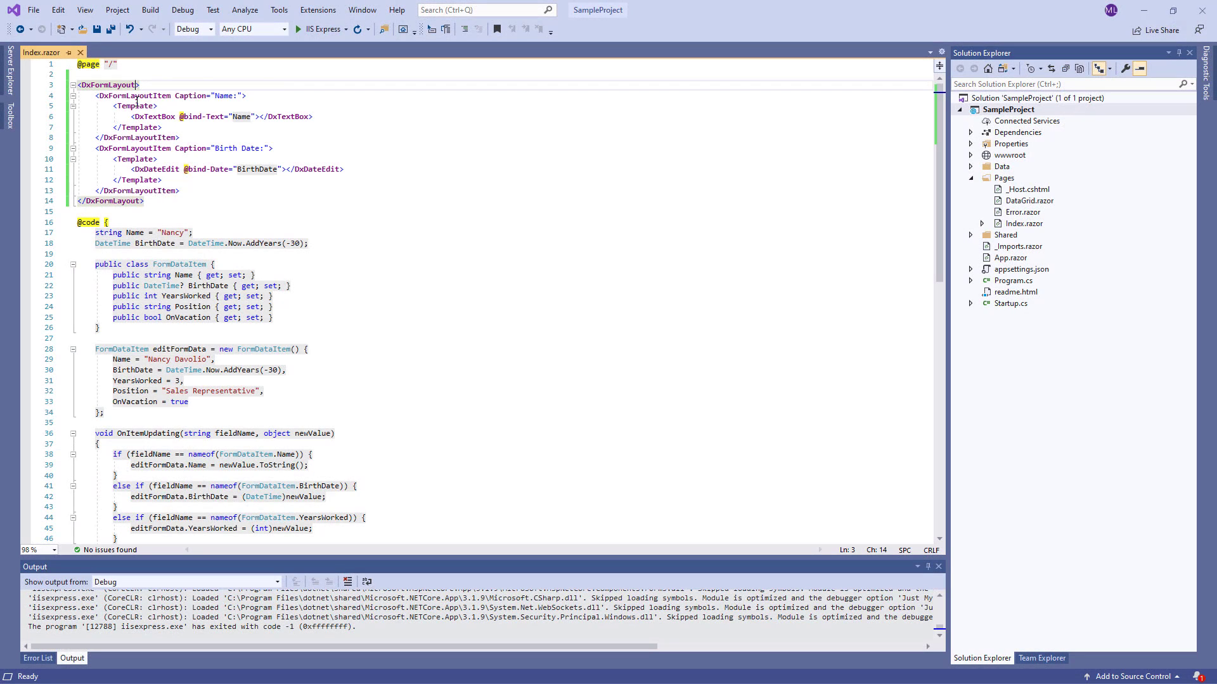
type("Data=\"\"")
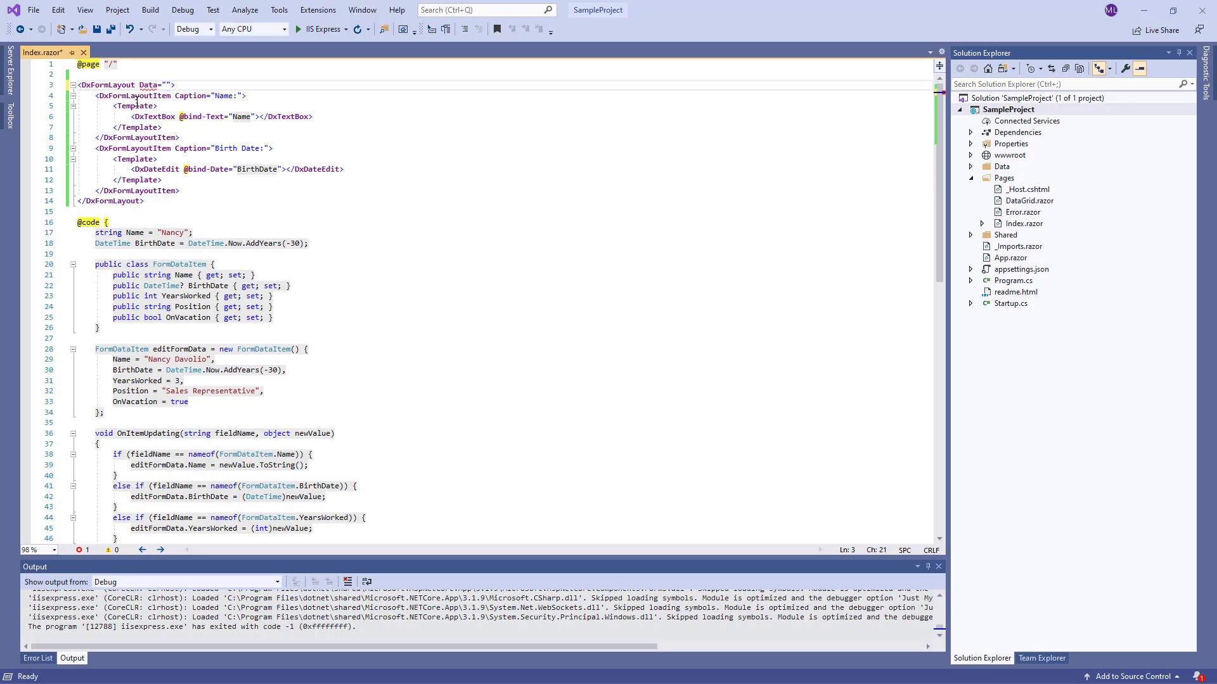
type("editFormData")
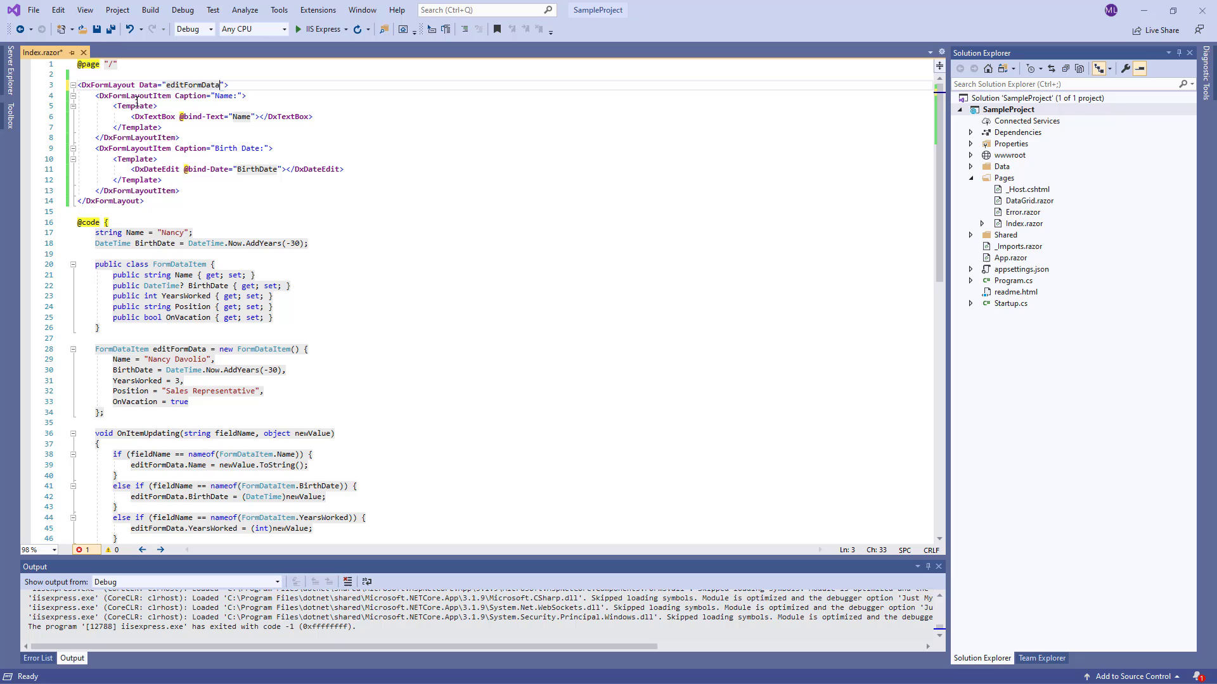
double_click(178, 348)
type("Field=\"\" ")
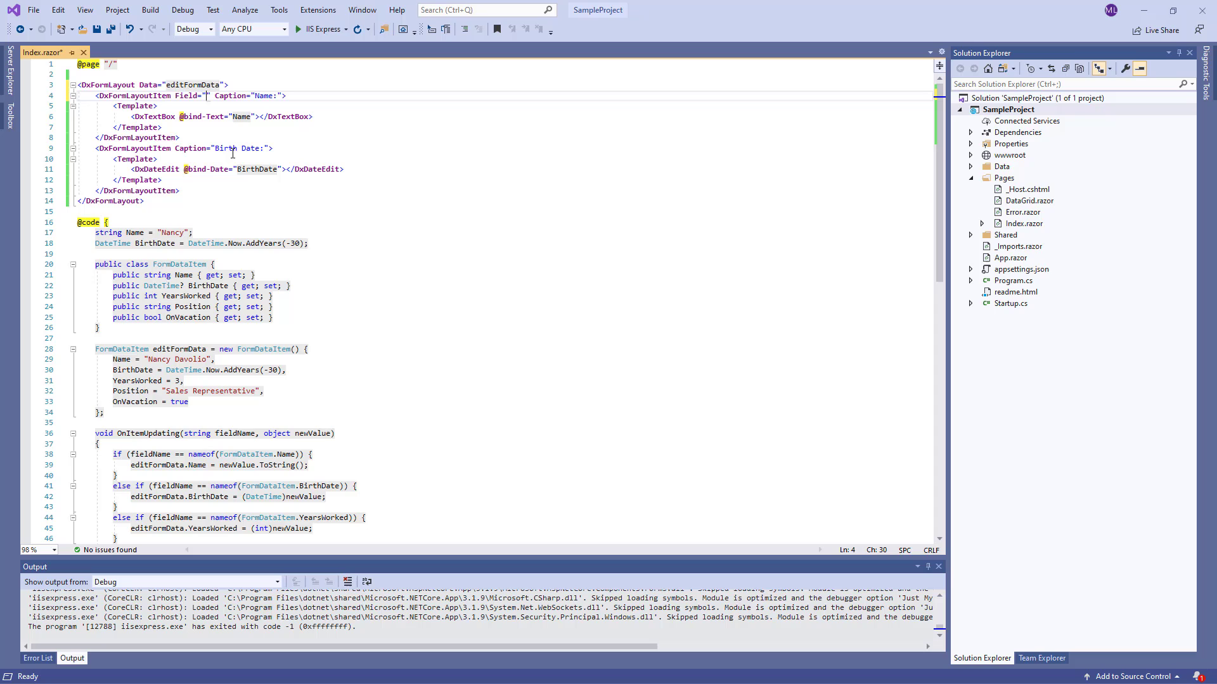
type("nameof")
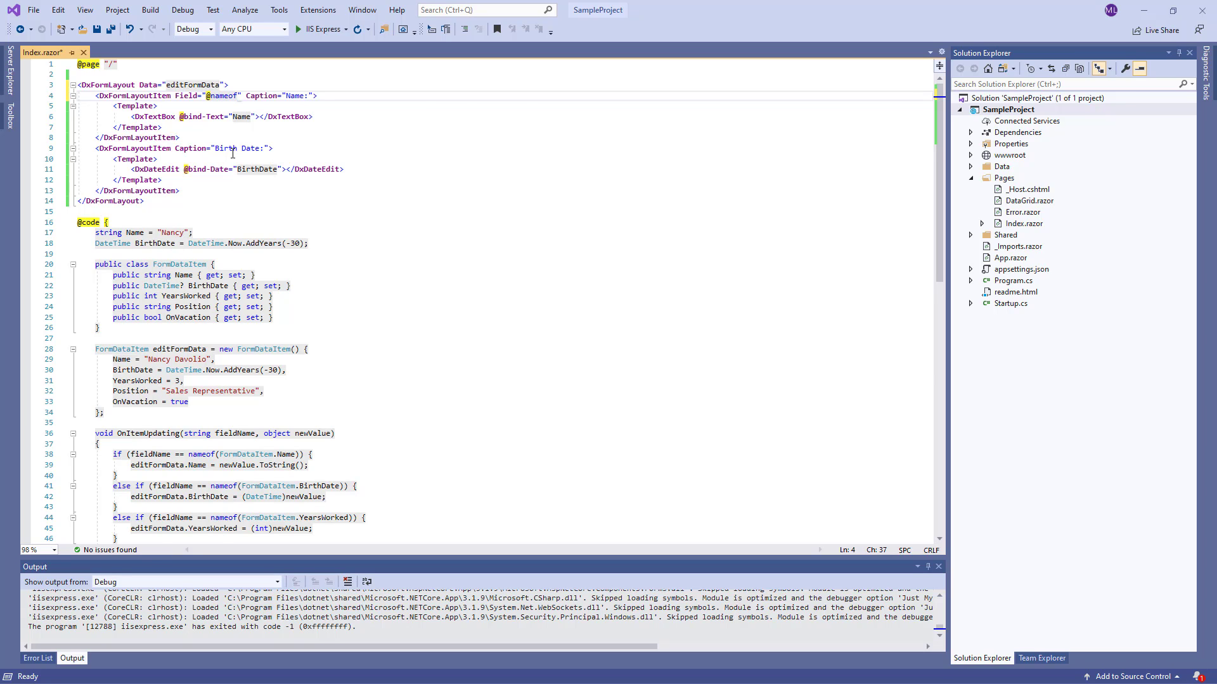
type("(FormDataItem")
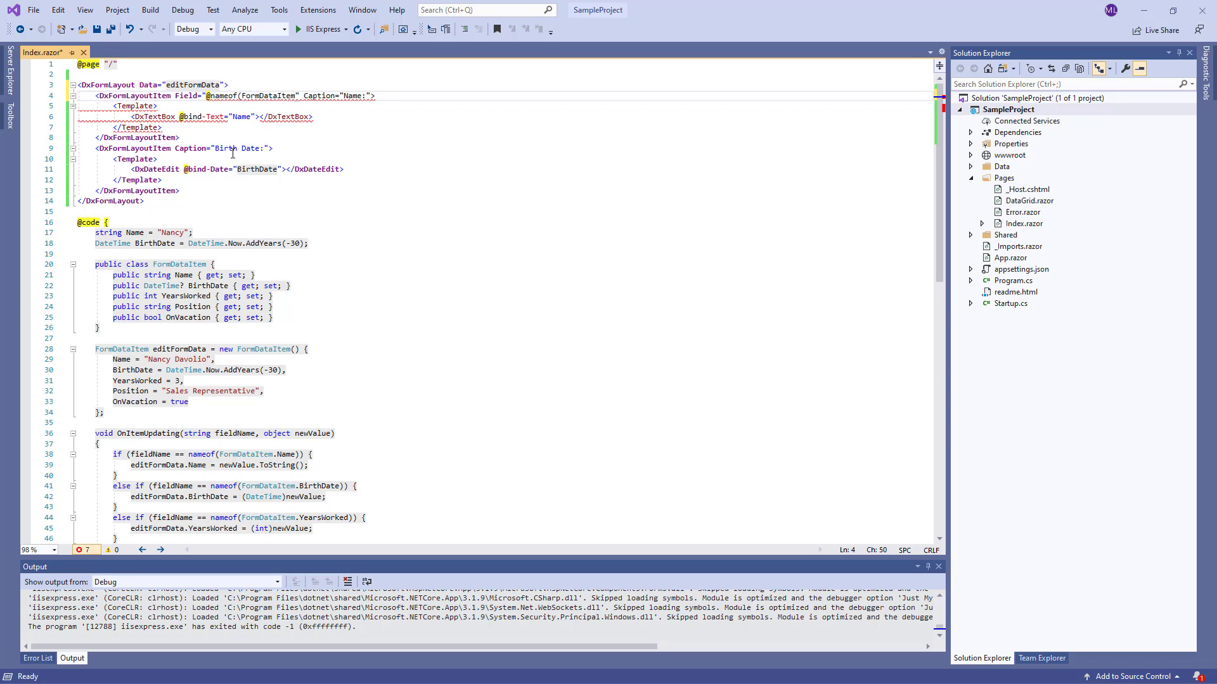
type(".Name")
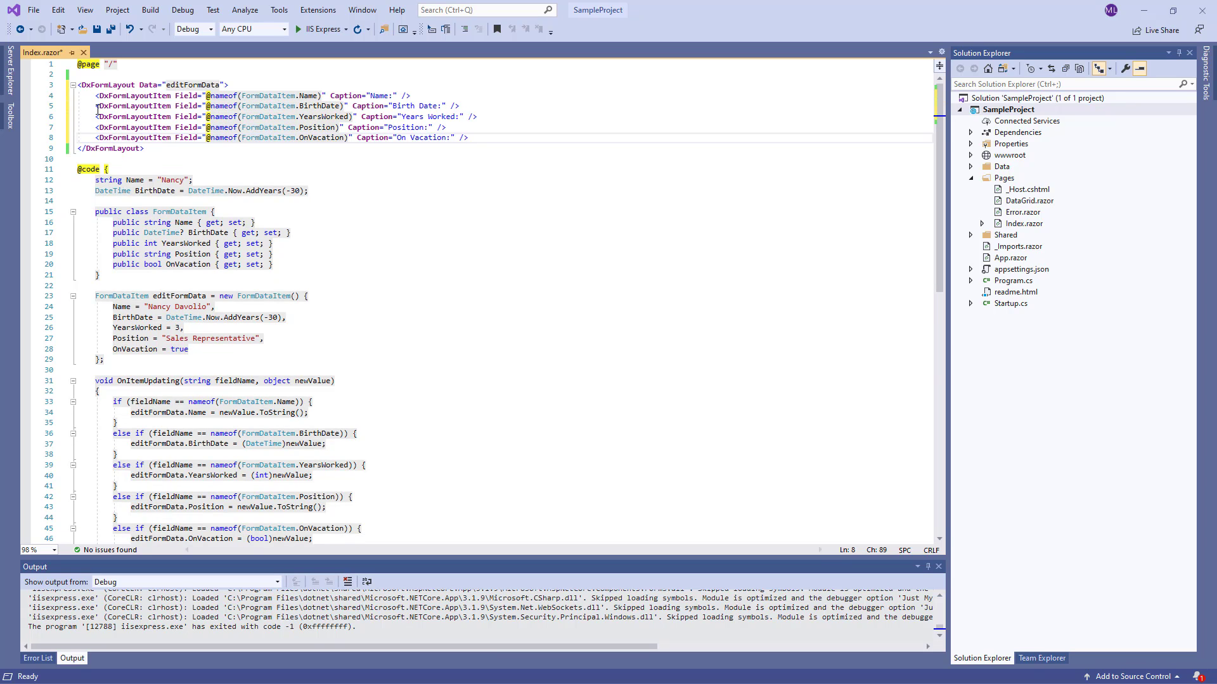
Route ItemUpdating to OnItemUpdating(pair.Key, pair.Value), then build and run under IIS Express
left_click(467, 137)
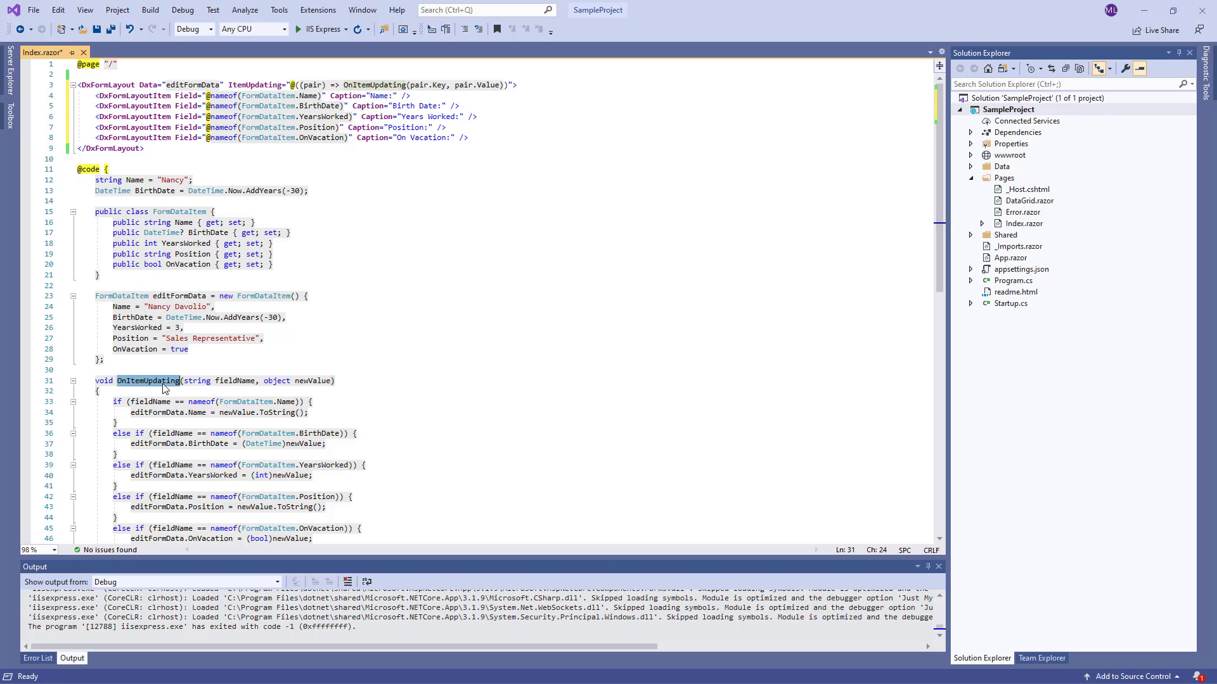
mouse_move(301, 58)
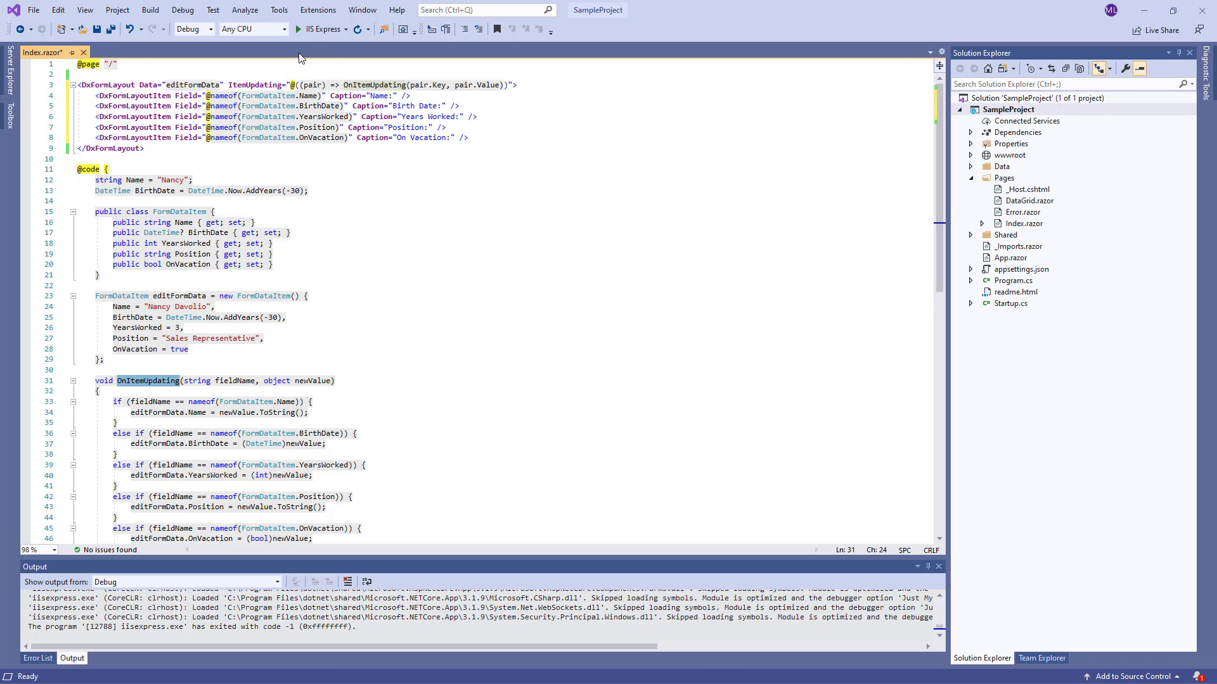
left_click(296, 29)
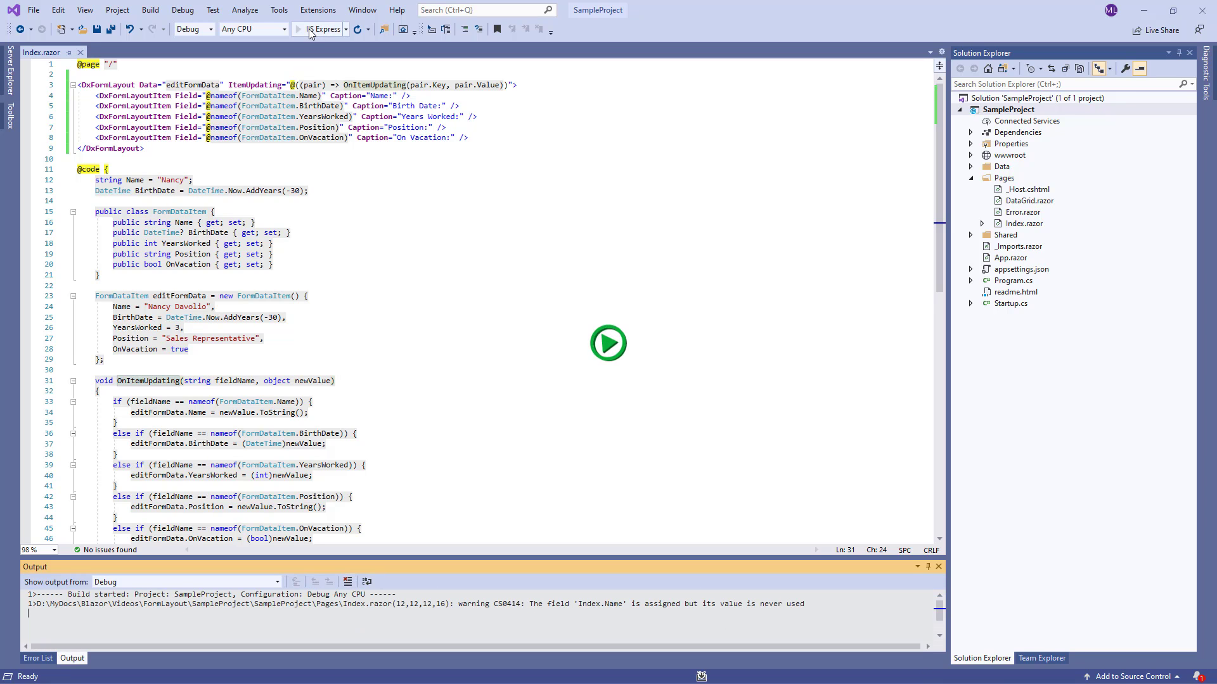
Try the running form's Position, Birth Date, Years Worked and On Vacation editors in Chrome
left_click(608, 342)
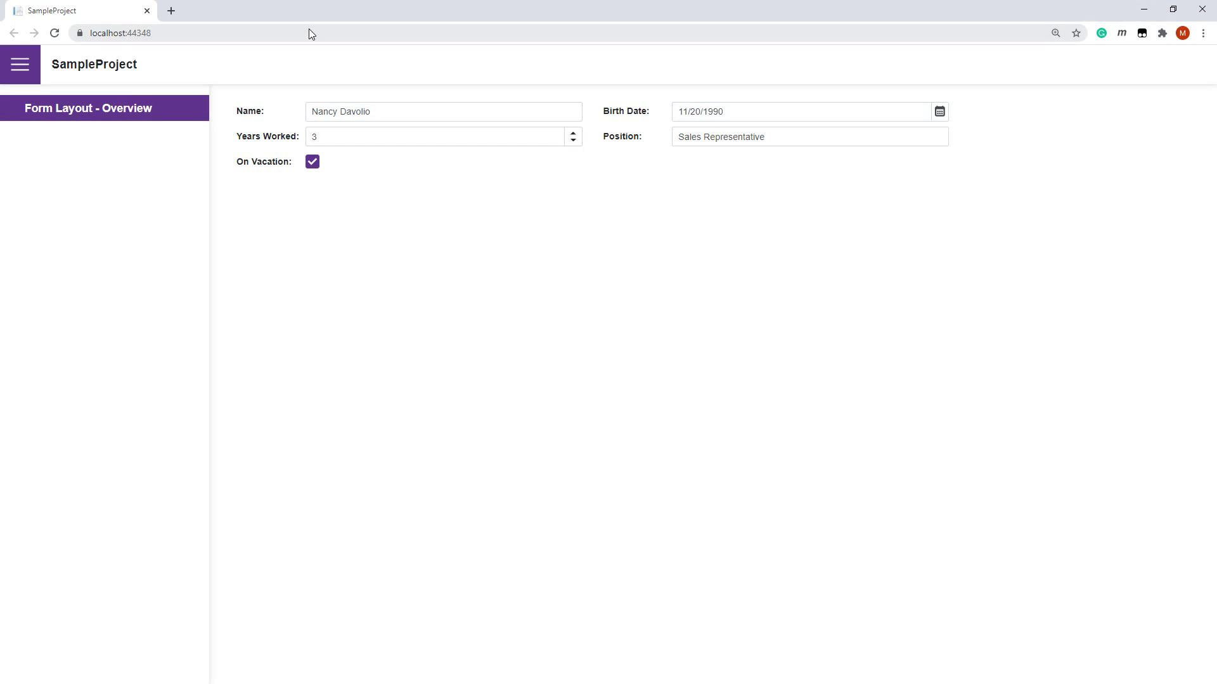
left_click(443, 111)
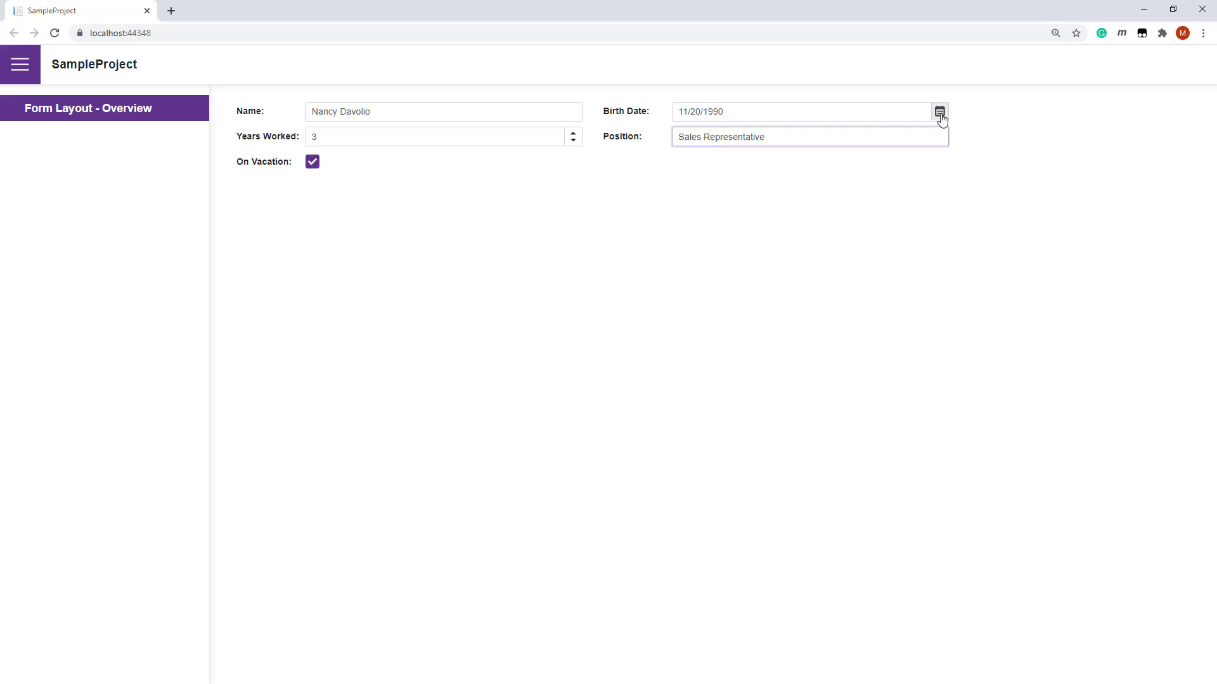
left_click(938, 111)
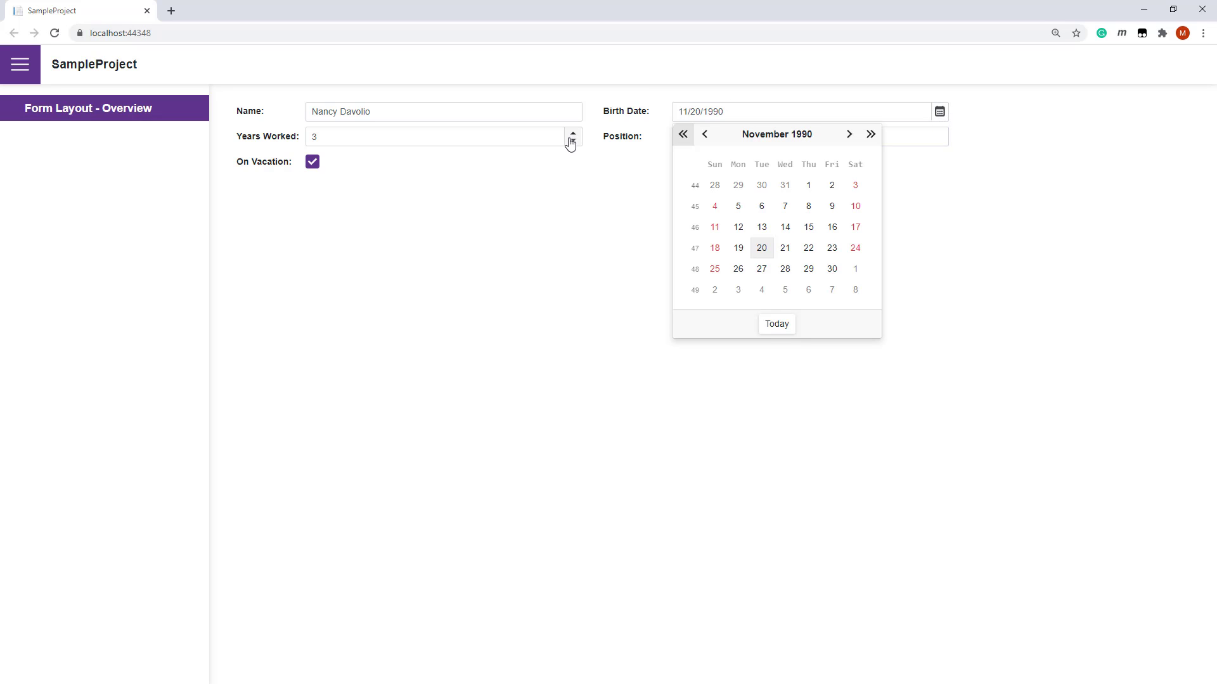
left_click(440, 135)
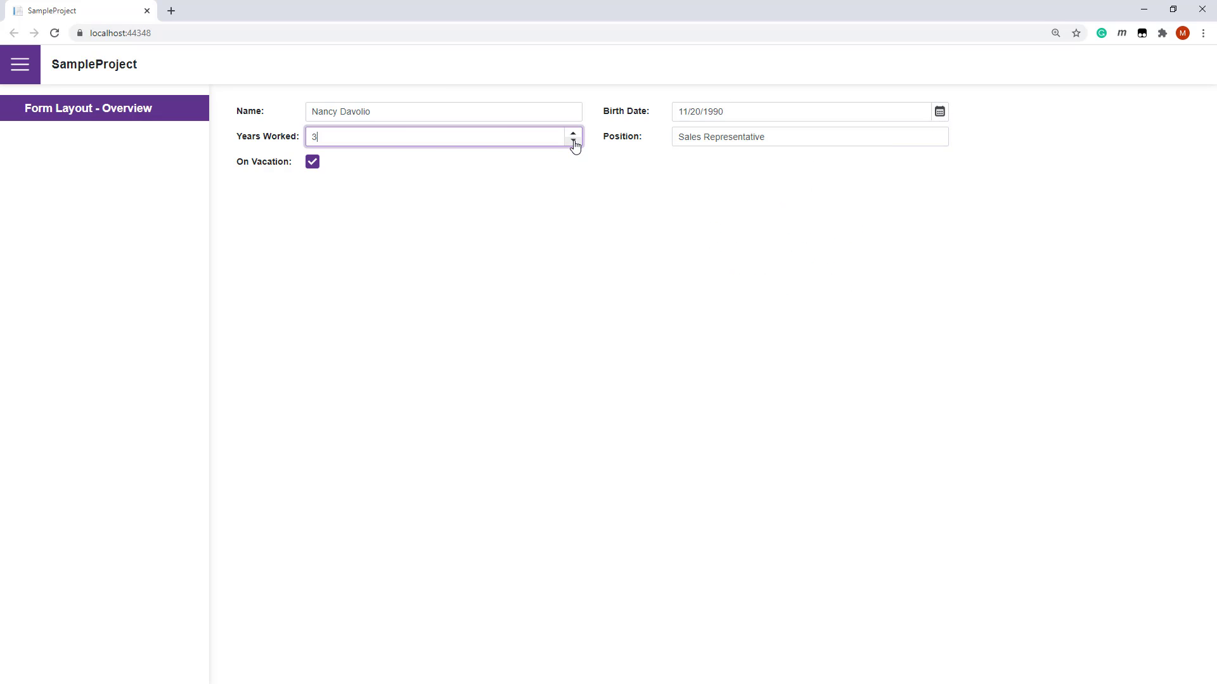
left_click(312, 162)
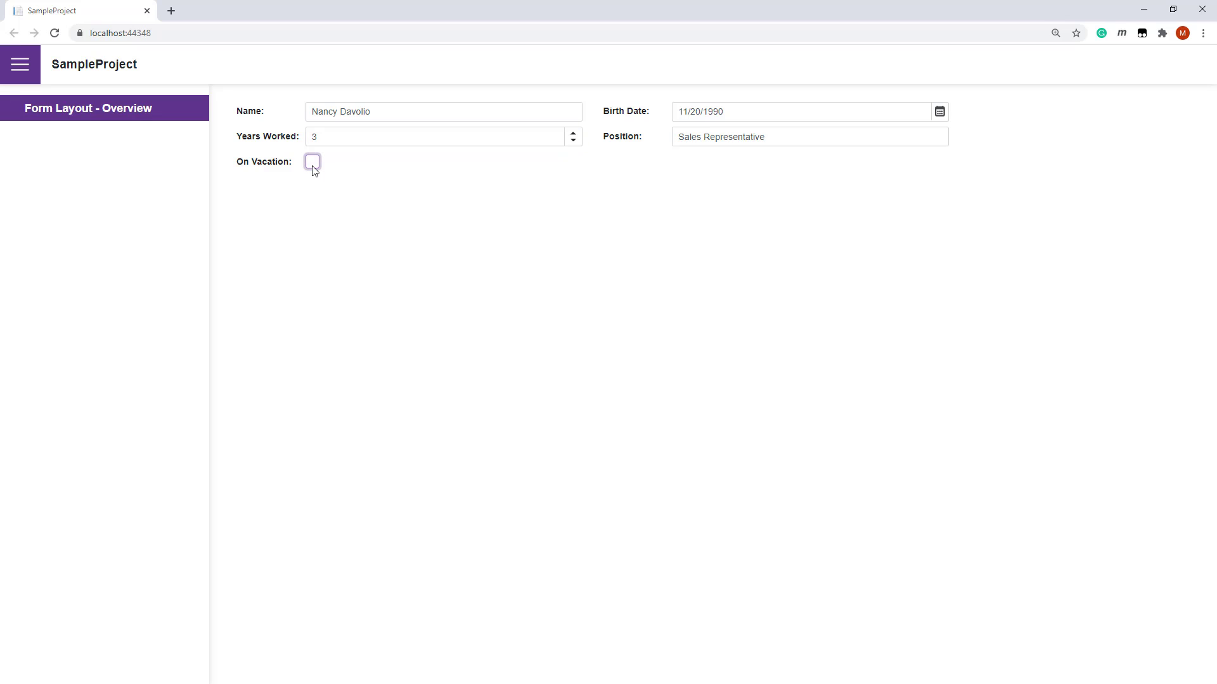
left_click(312, 162)
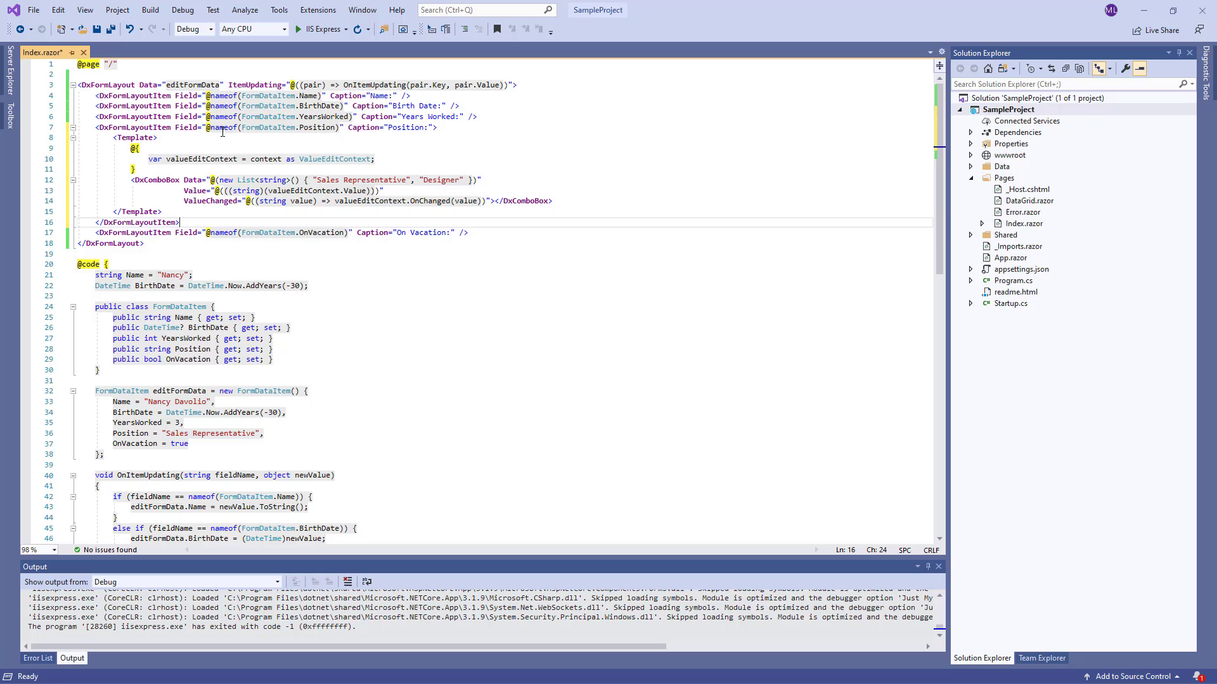
Select the Position item's Template wrapping the Sales Representative/Designer combo box
double_click(407, 127)
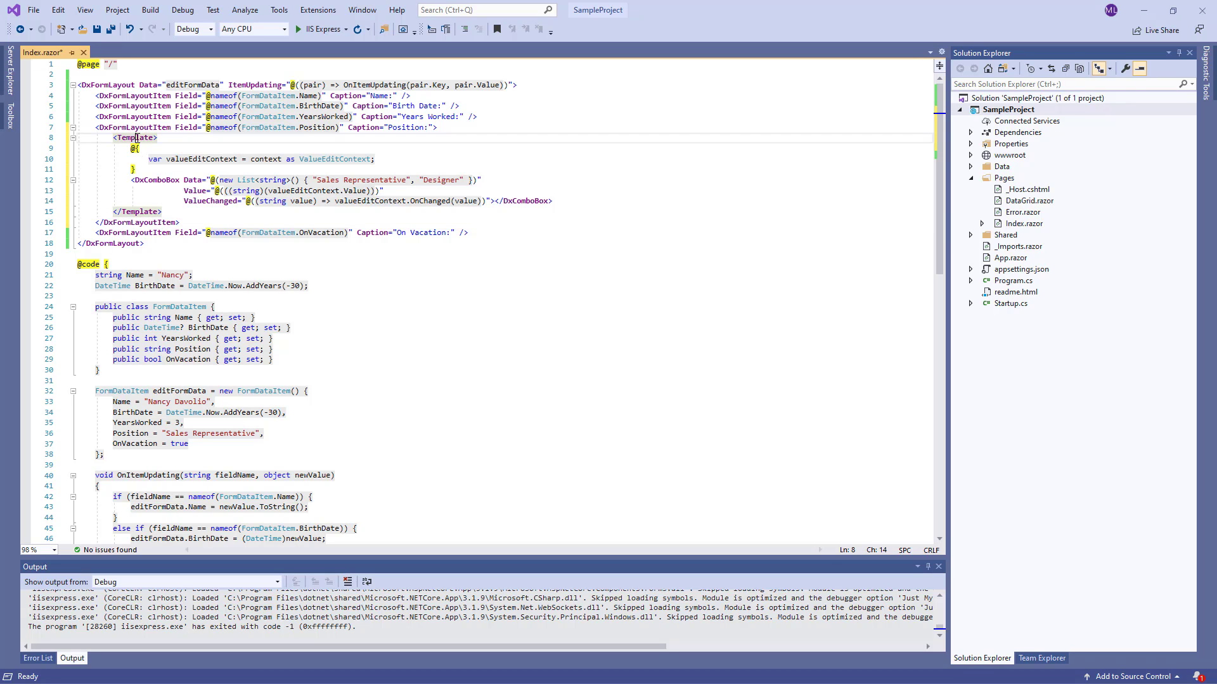
mouse_move(159, 179)
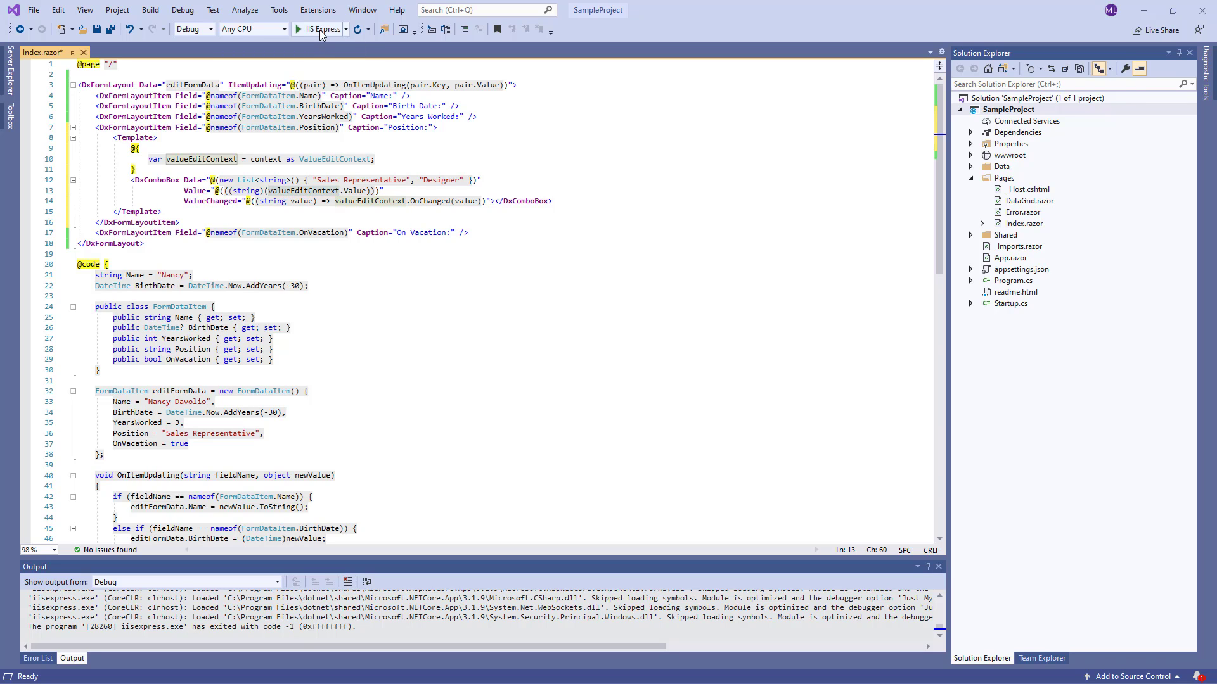
Run the app and choose Designer from the Position combo box in Chrome
left_click(321, 28)
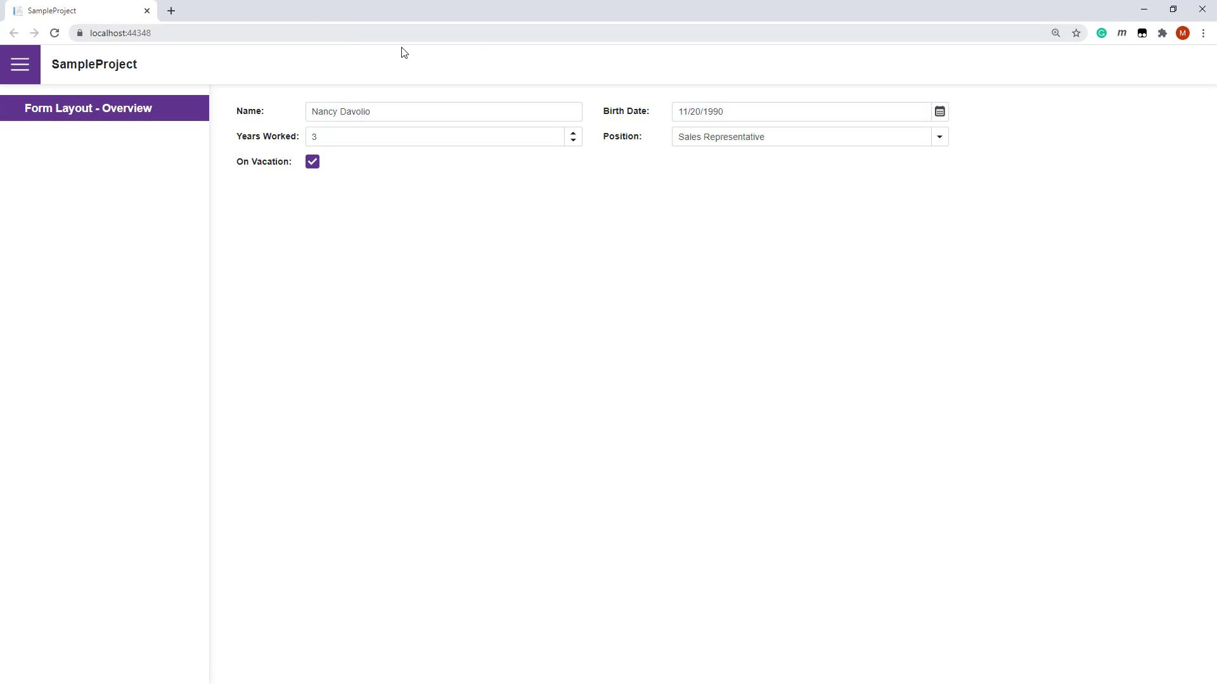
left_click(937, 137)
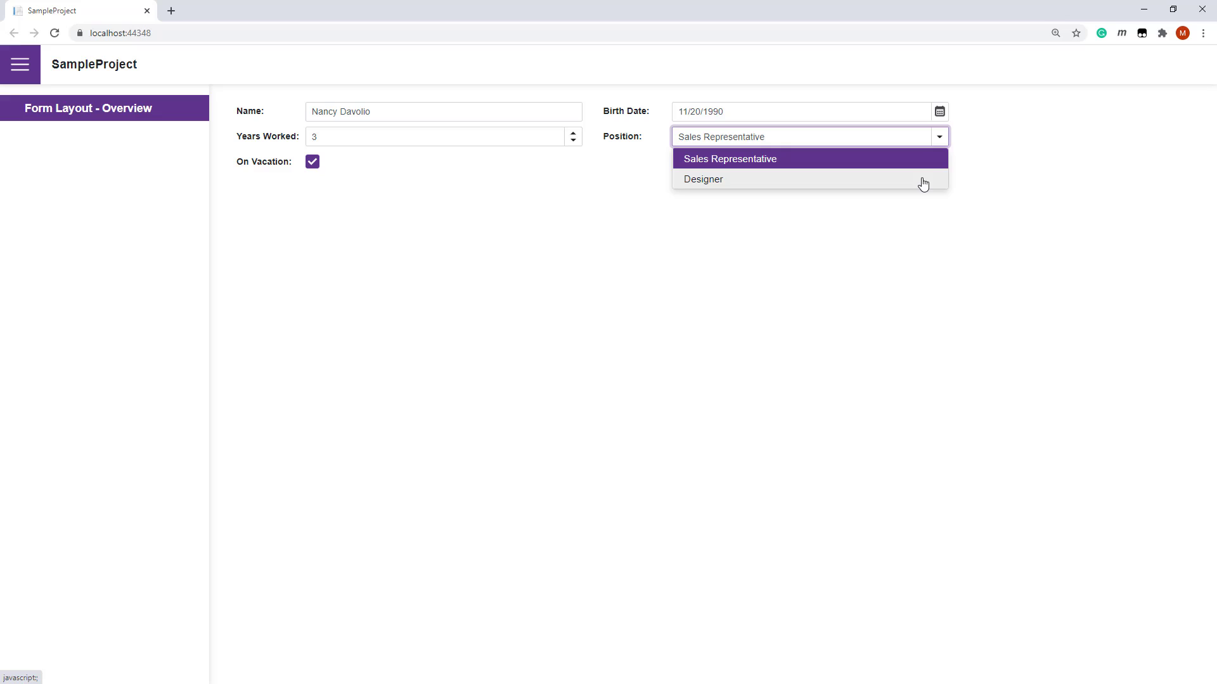
left_click(702, 179)
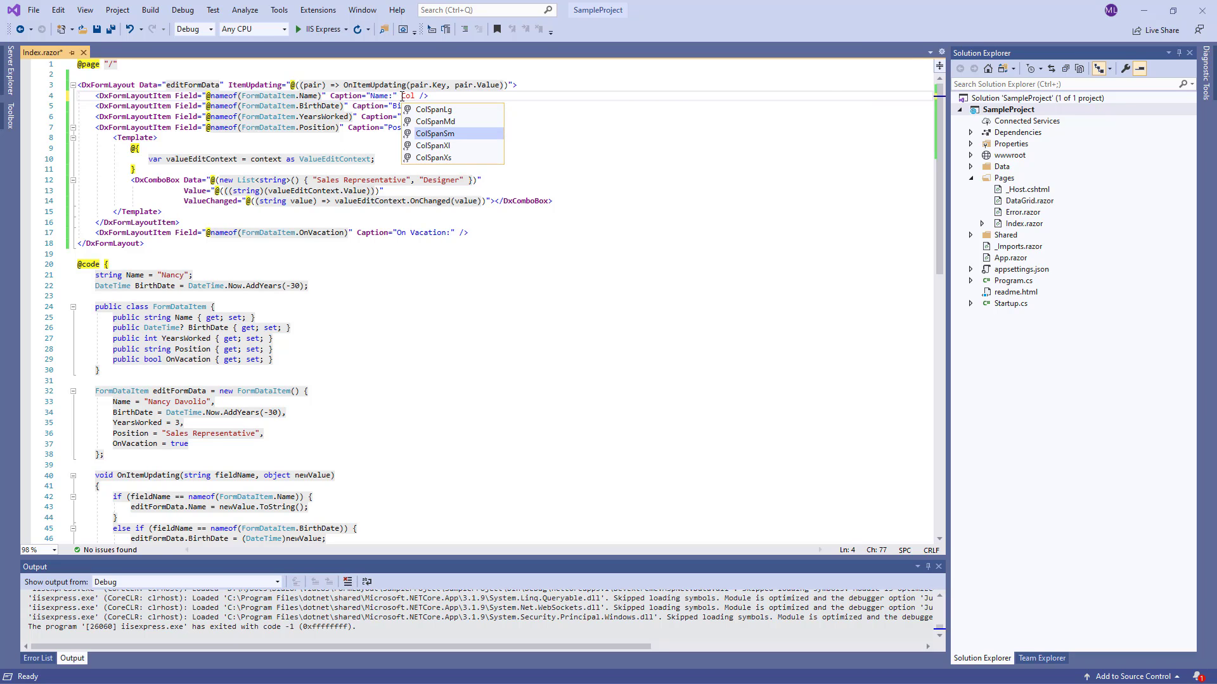
Give the form items ColSpanSm="4" and ColSpanLg="6", then run the app
key("Tab")
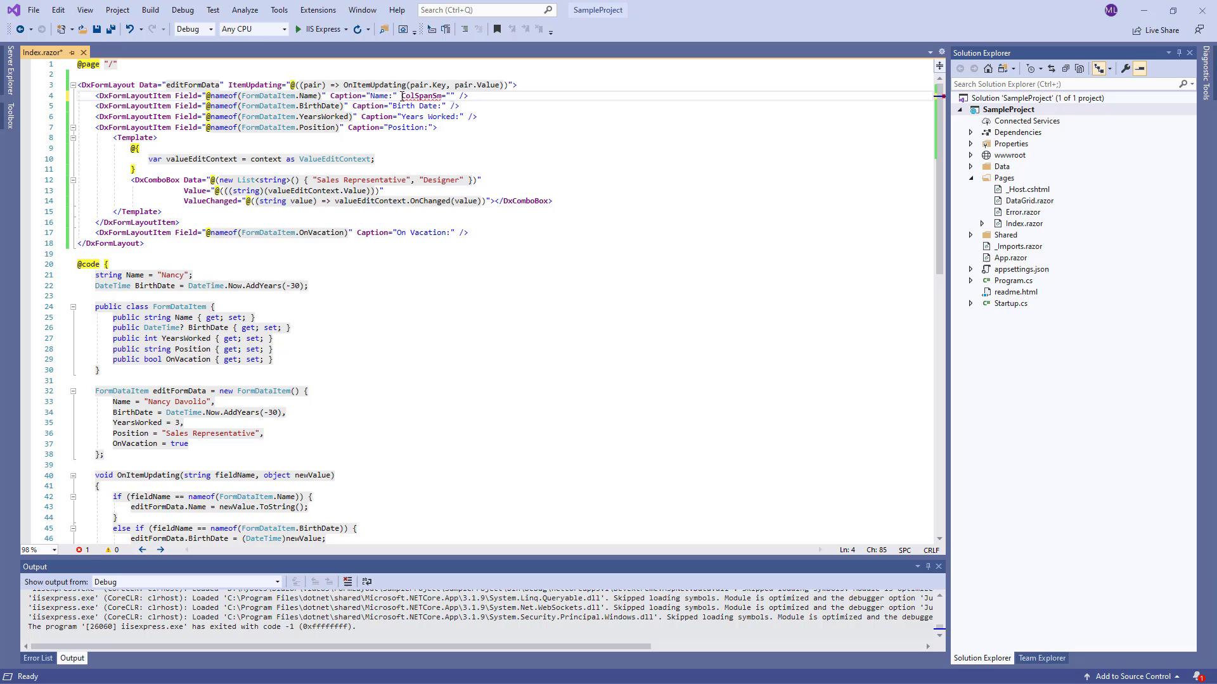
type("4")
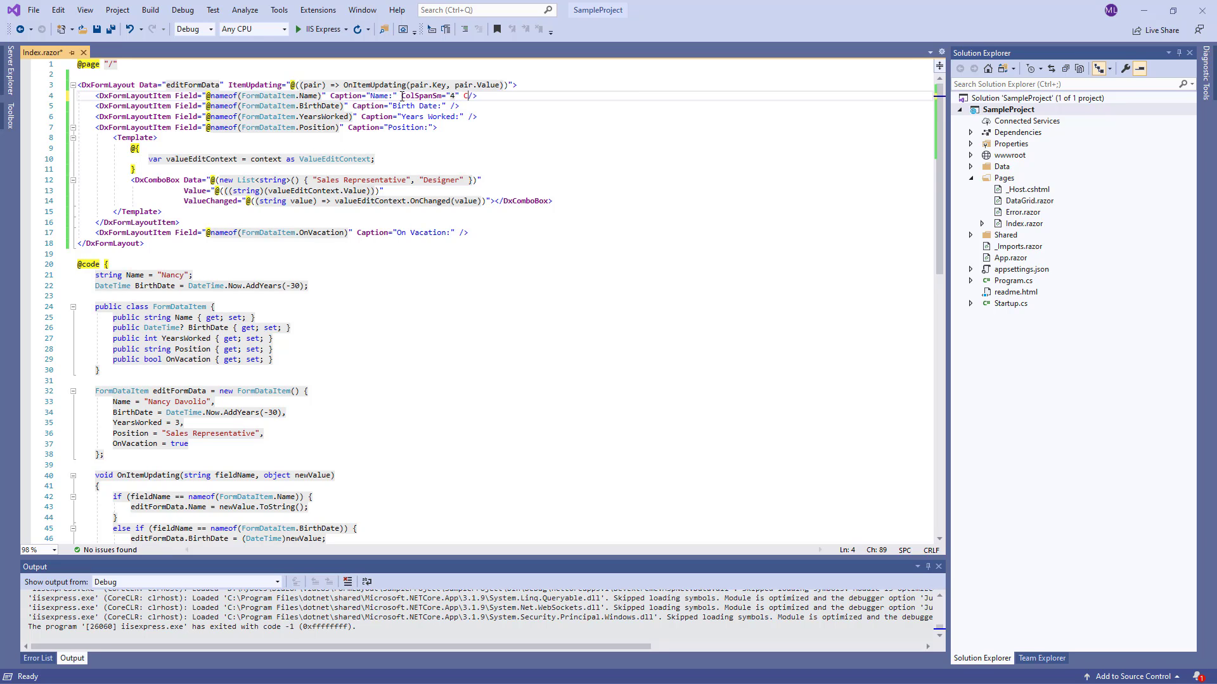
type("ColSpanLg=\"")
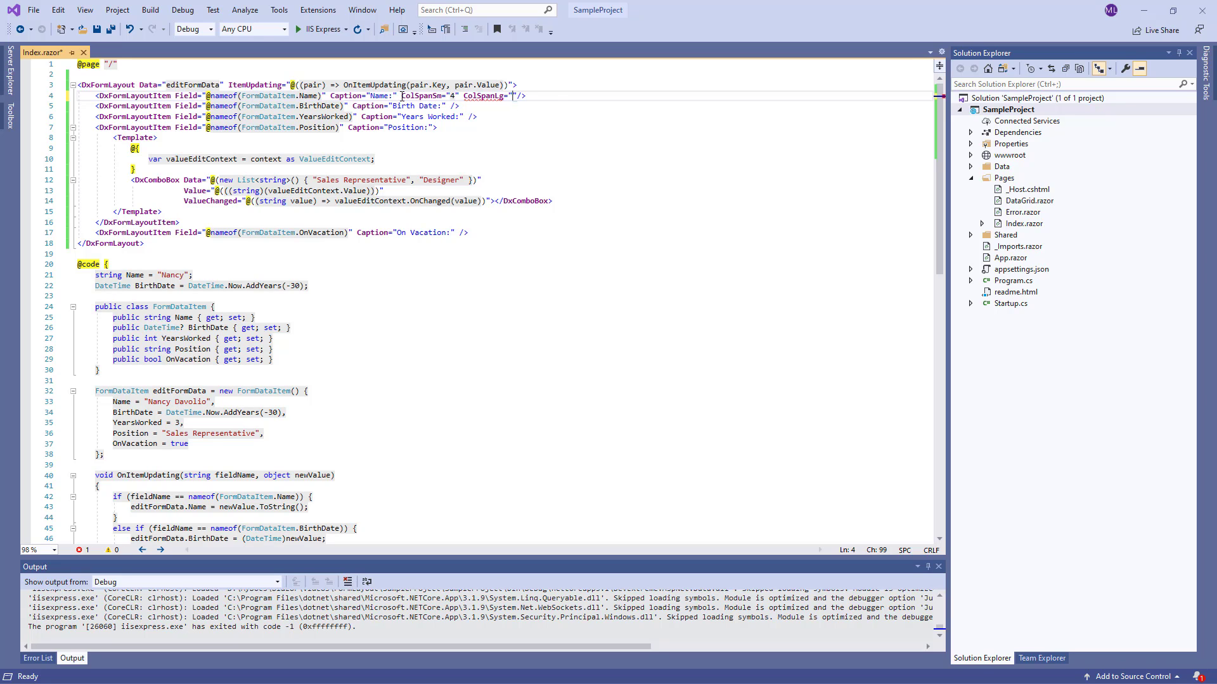
type("6")
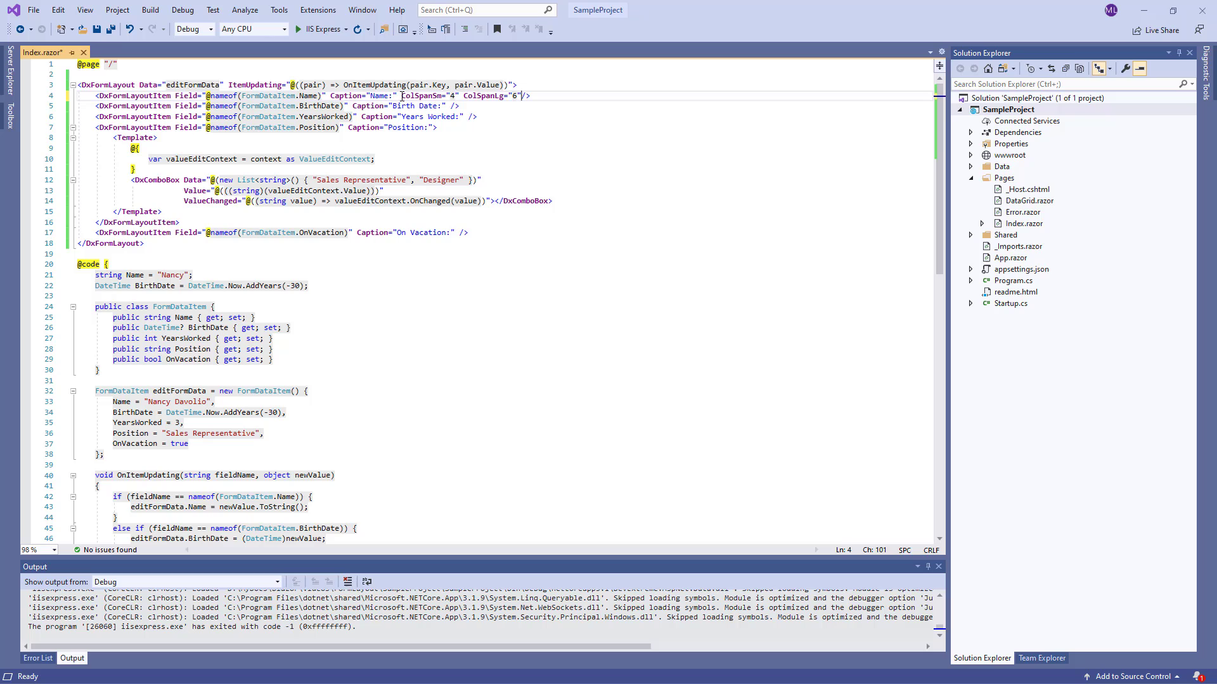
left_click_drag(400, 96, 533, 96)
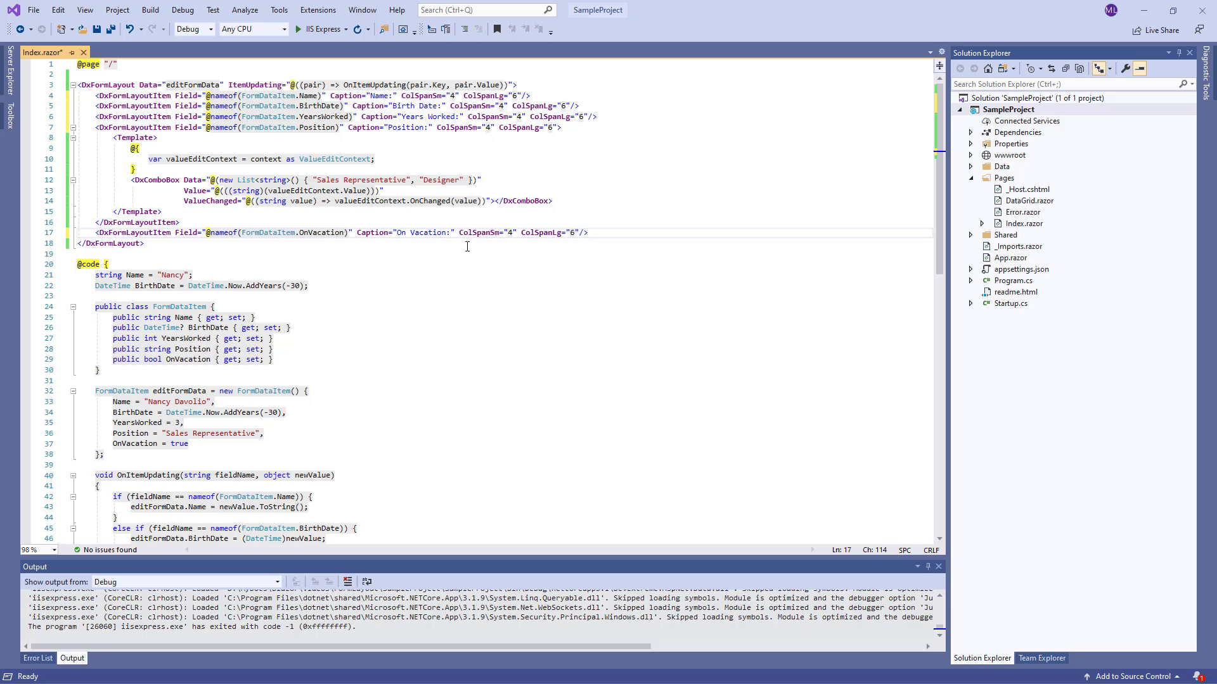
left_click(319, 29)
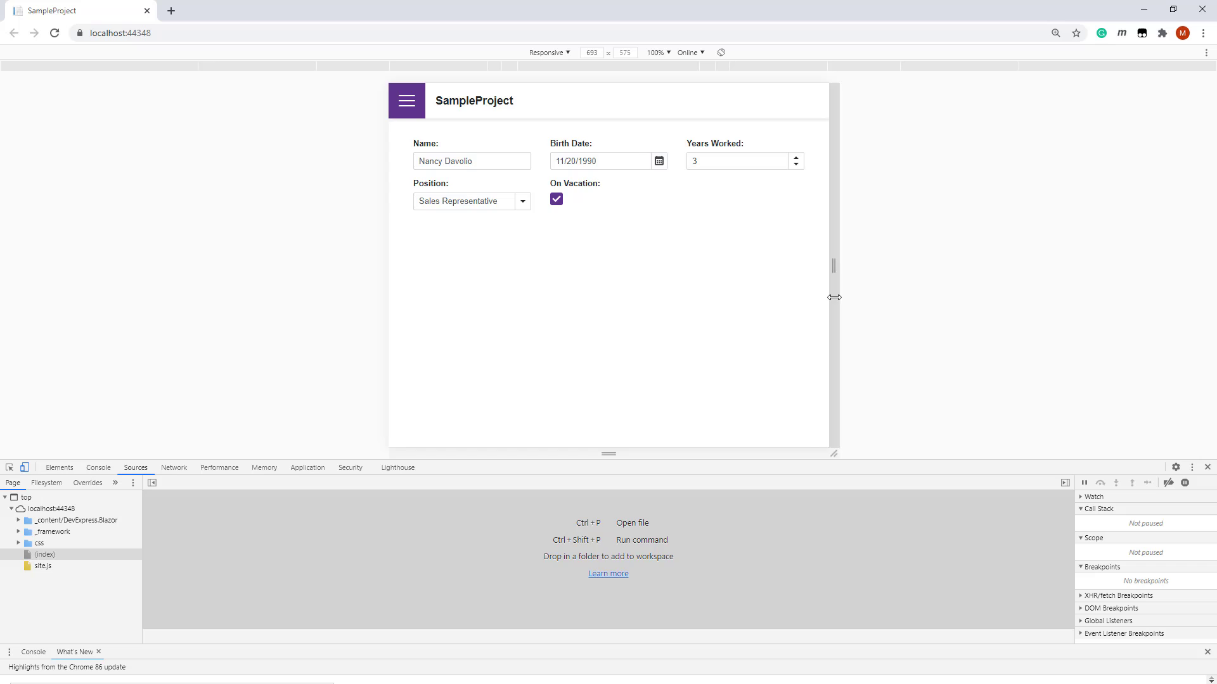
Drag the responsive viewport edge to watch the fields reflow into three columns
left_click_drag(834, 297, 961, 286)
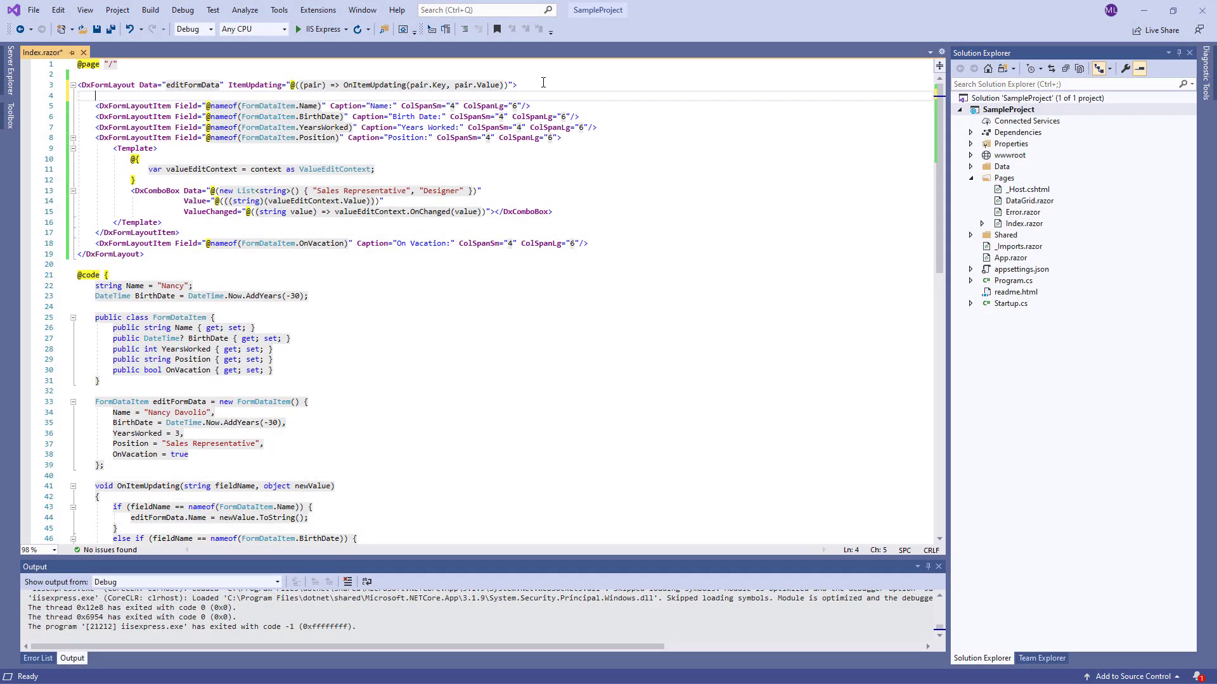
Wrap the items in 'Personal Information' and 'Work Information' DxFormLayoutGroups, then run the app
type("DxFormLayoutGroup>")
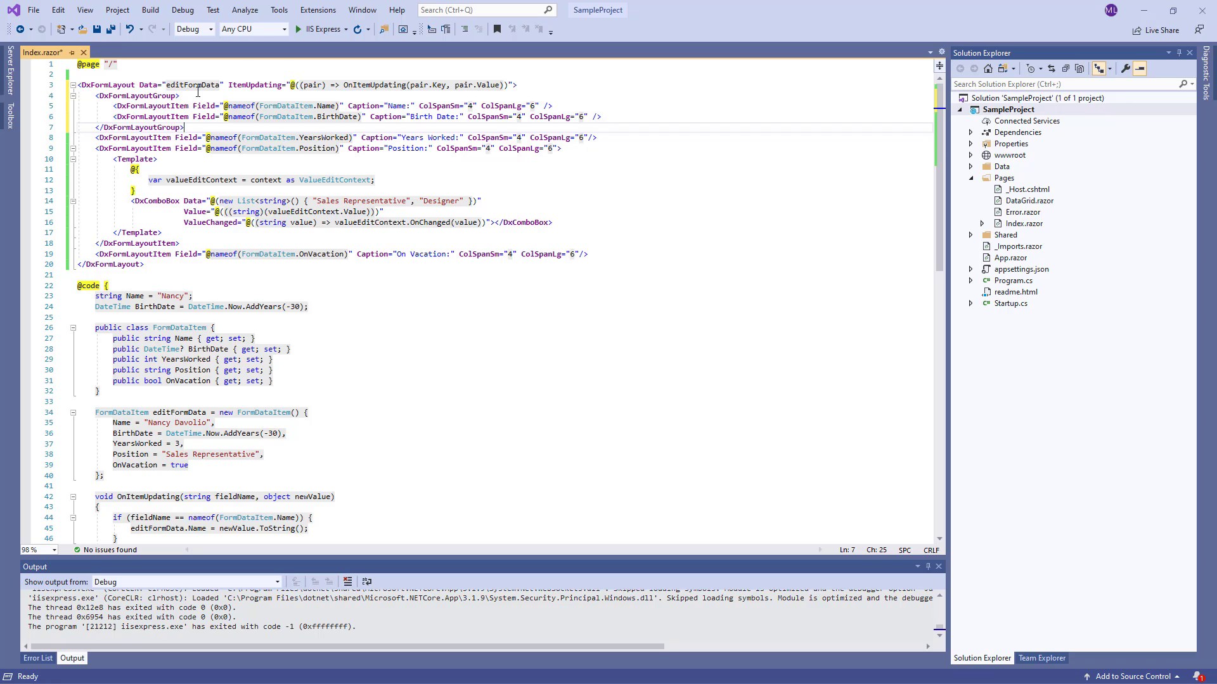
type("Caption=\"\"")
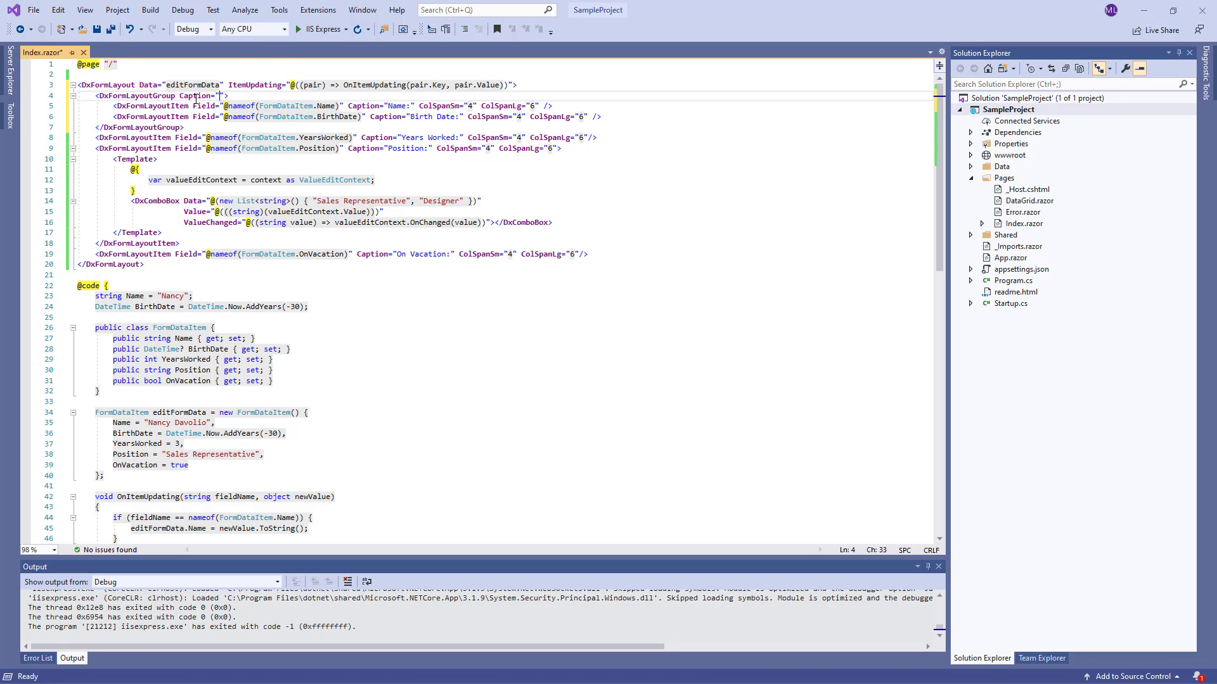
type("Personal Informat")
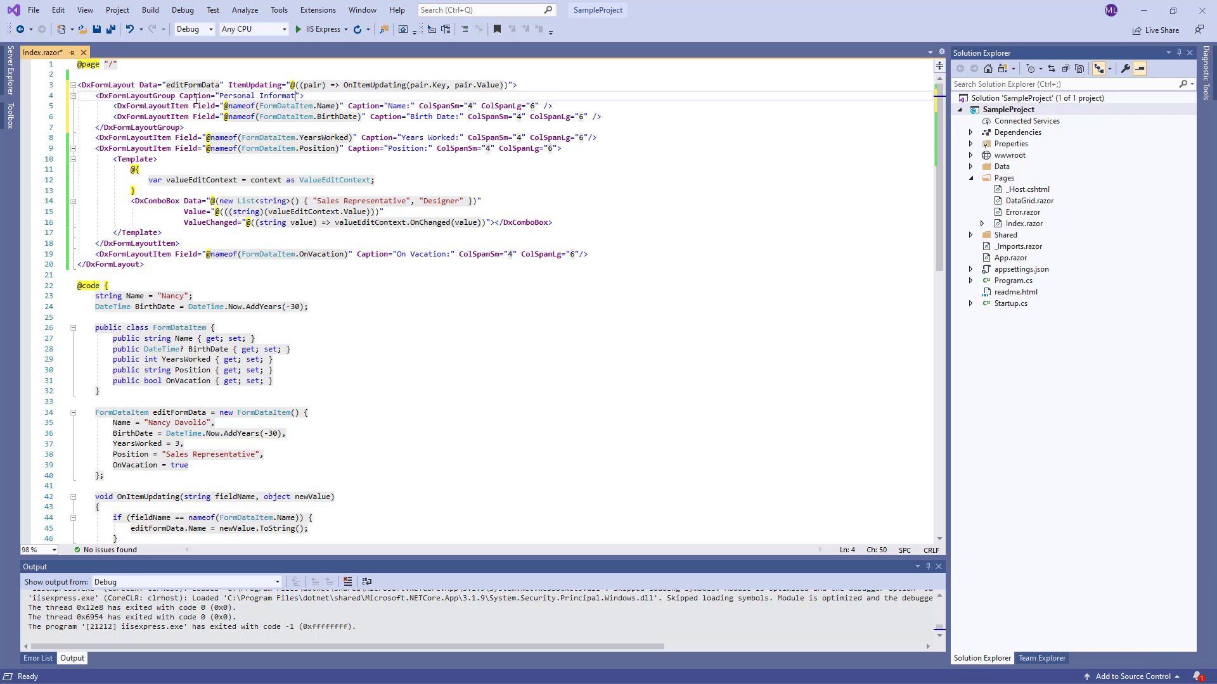
type("<D")
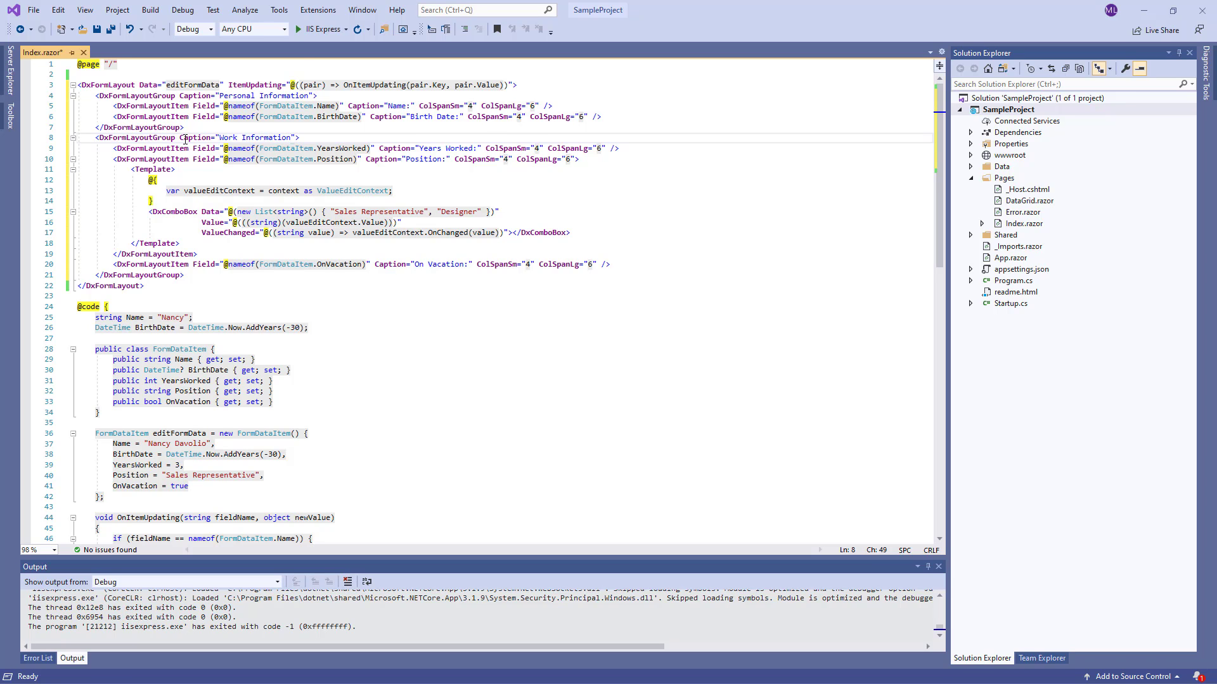
left_click(298, 29)
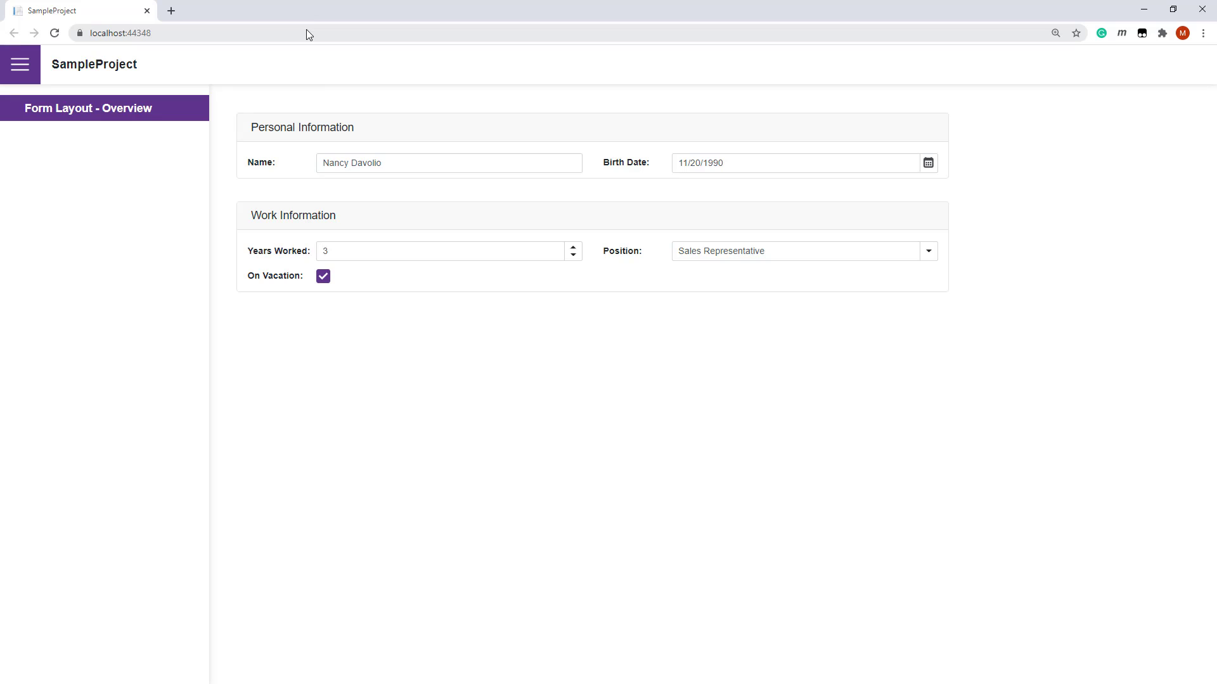
mouse_move(363, 102)
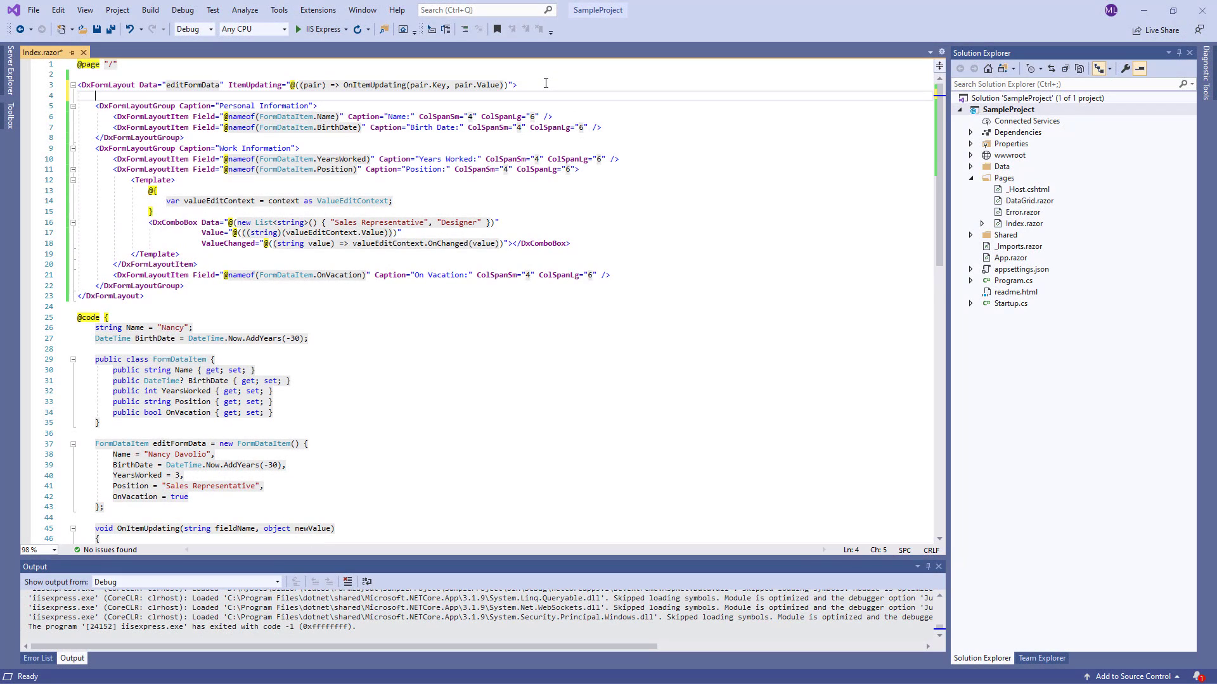
Wrap both groups in DxFormLayoutTabPages as Personal and Work Information tab pages, and run in IIS Express
type("Dx")
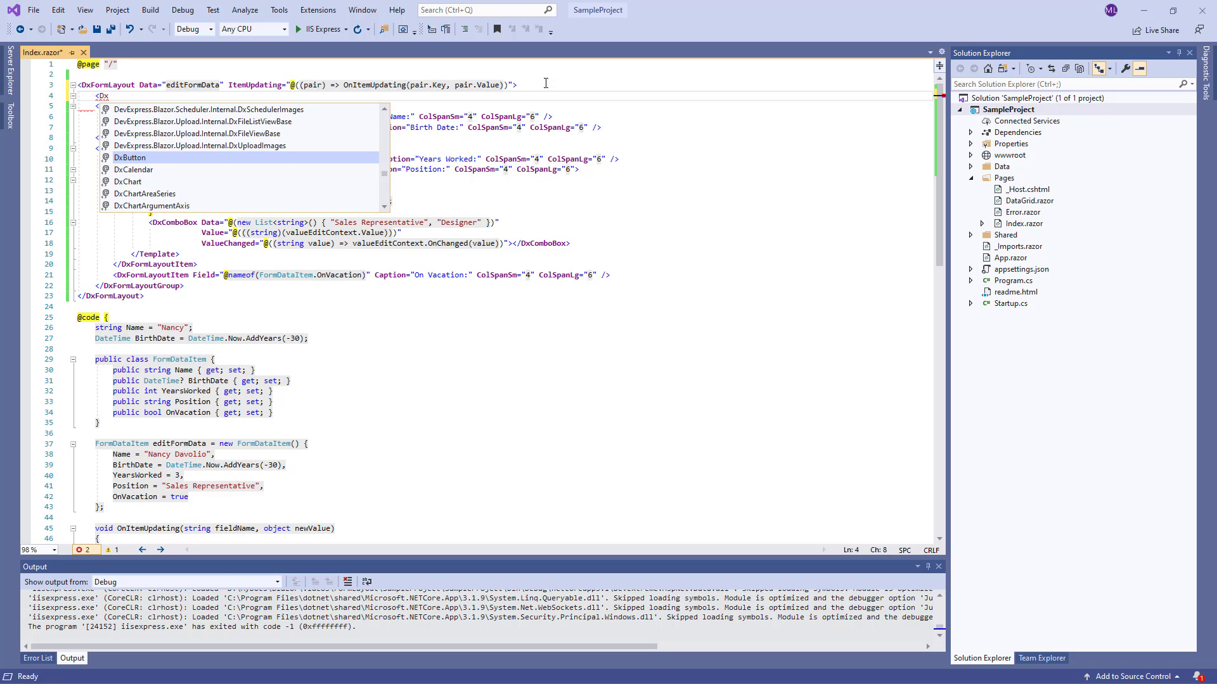
type("FormLayoutTabPages>")
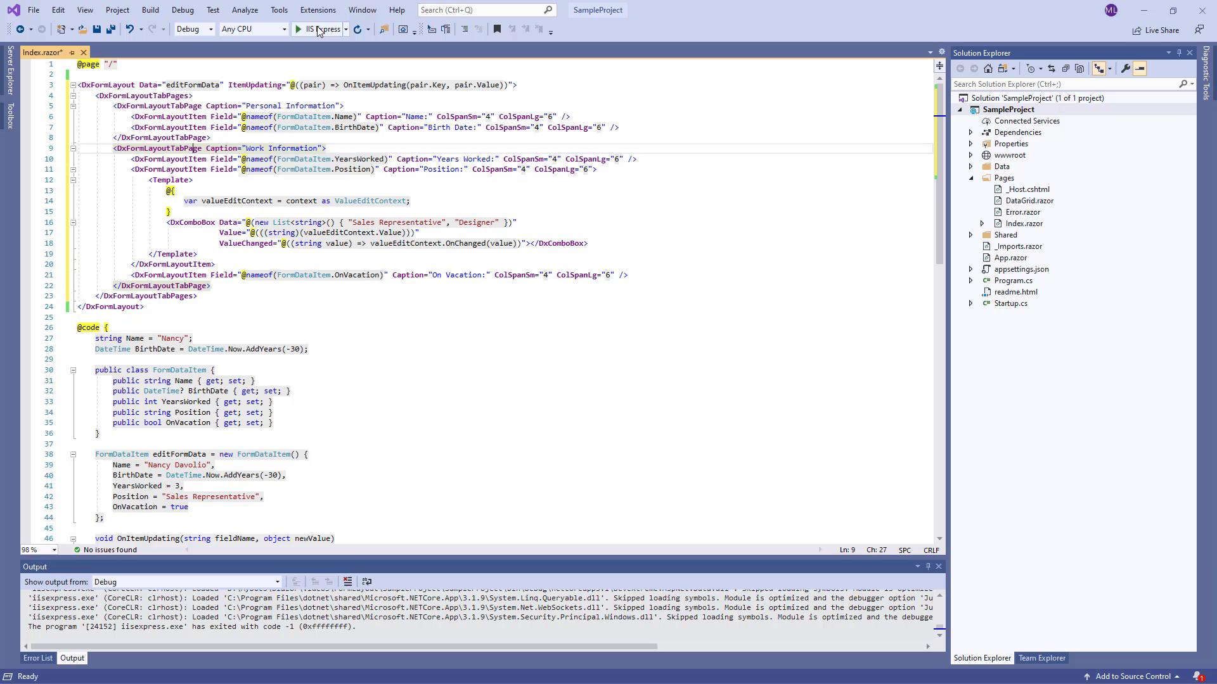
left_click(297, 28)
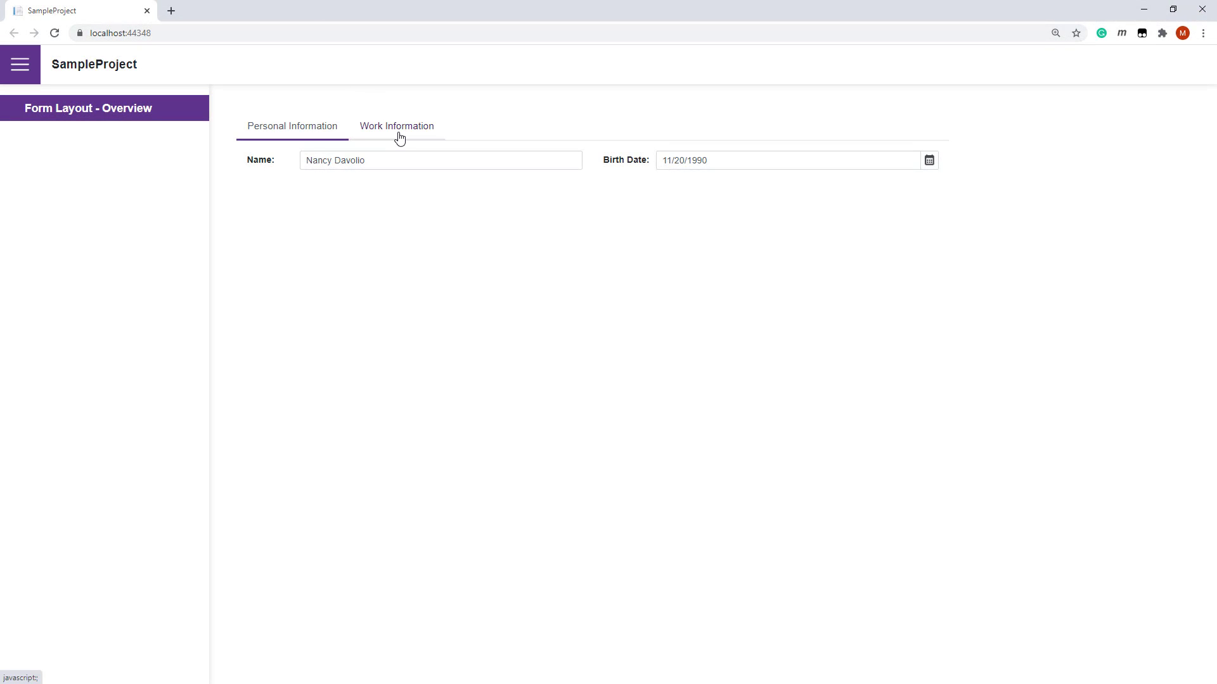
Switch the browser form to the Work Information tab and back to Personal Information
left_click(396, 125)
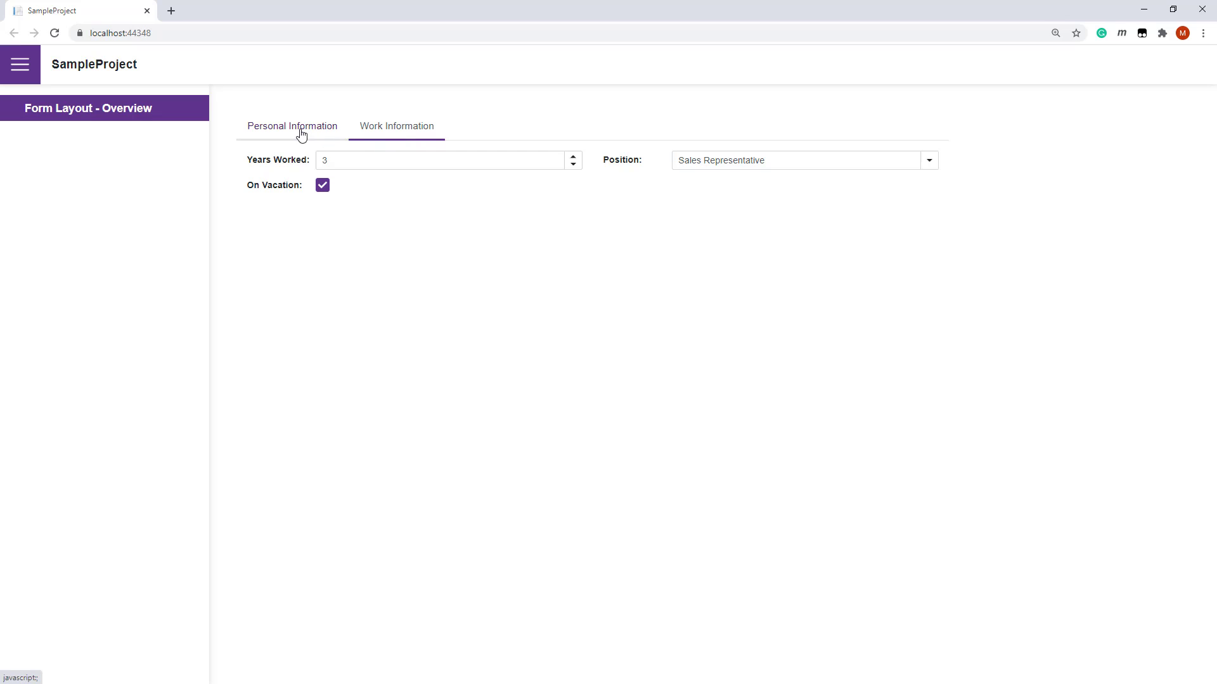
left_click(293, 126)
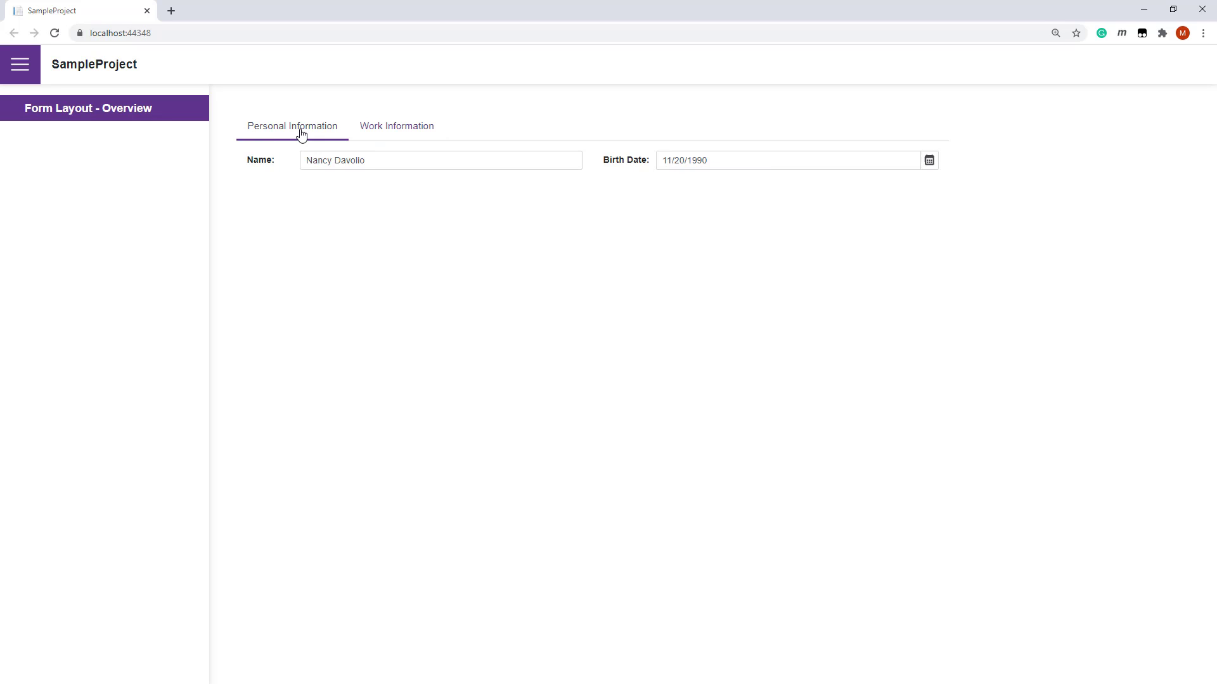